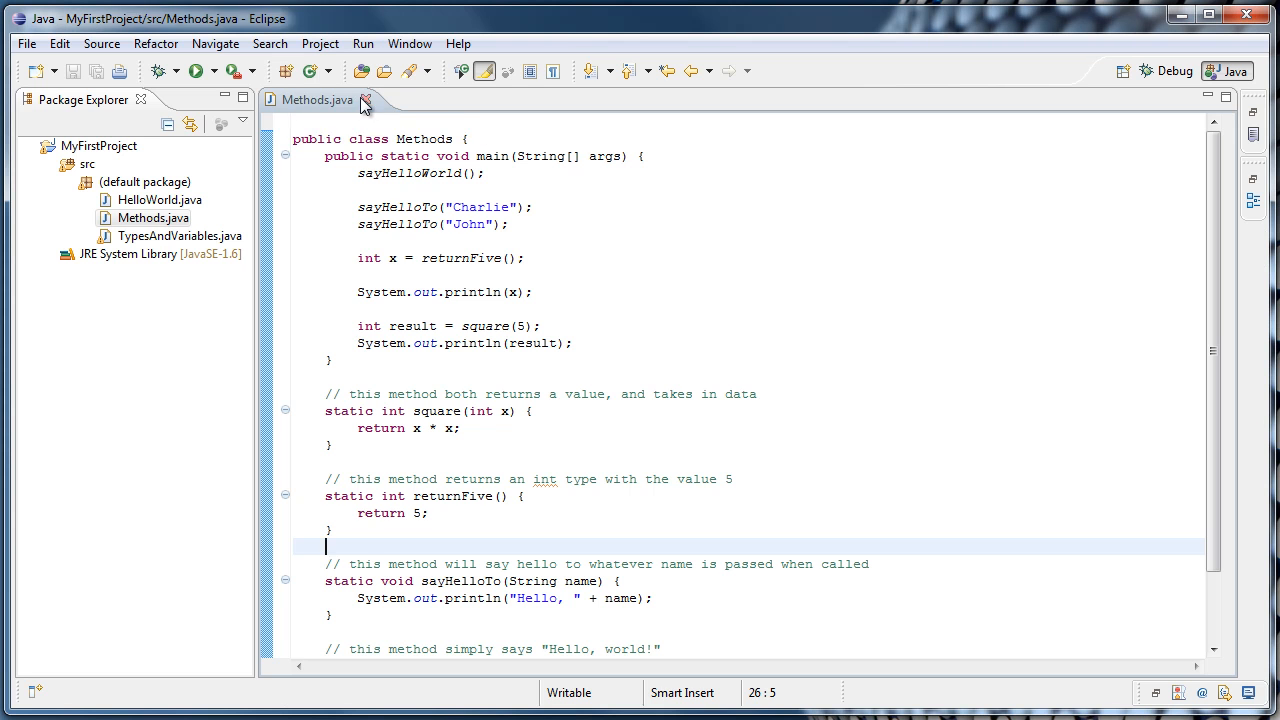
Create a new Java class named Scope in the default package of MyFirstProject.
right_click(148, 180)
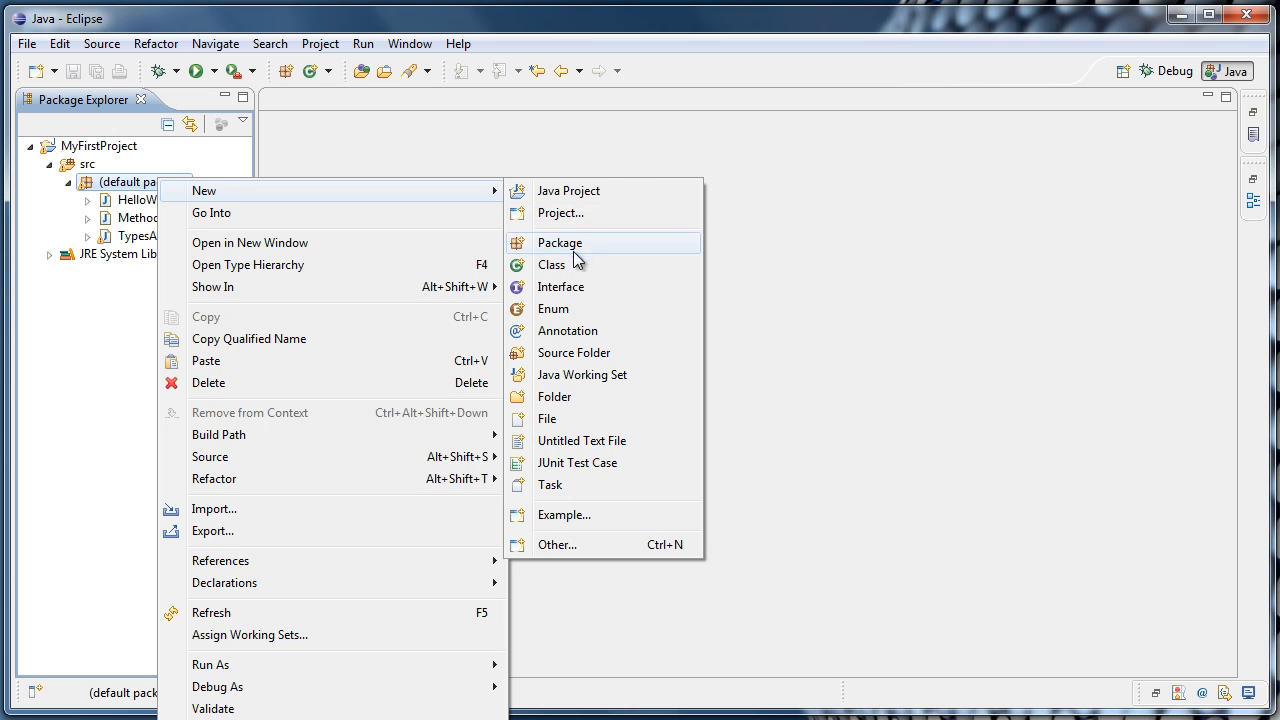
left_click(552, 264)
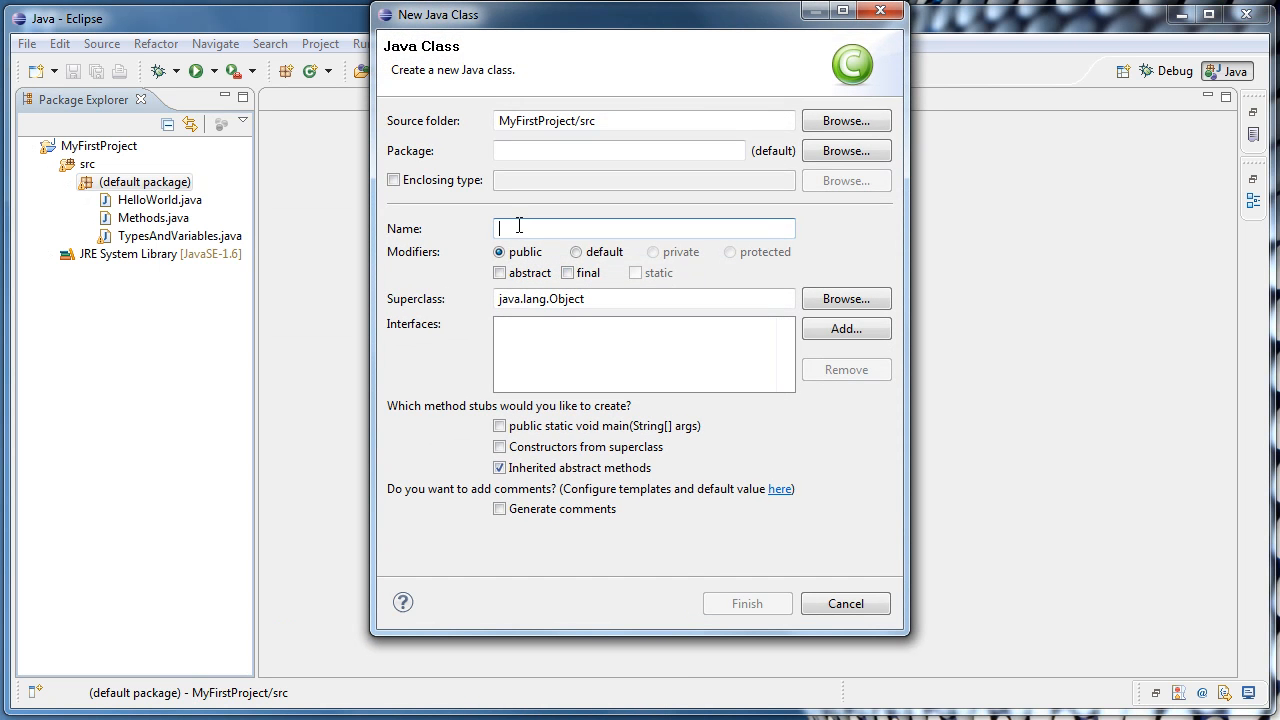
type("Scope")
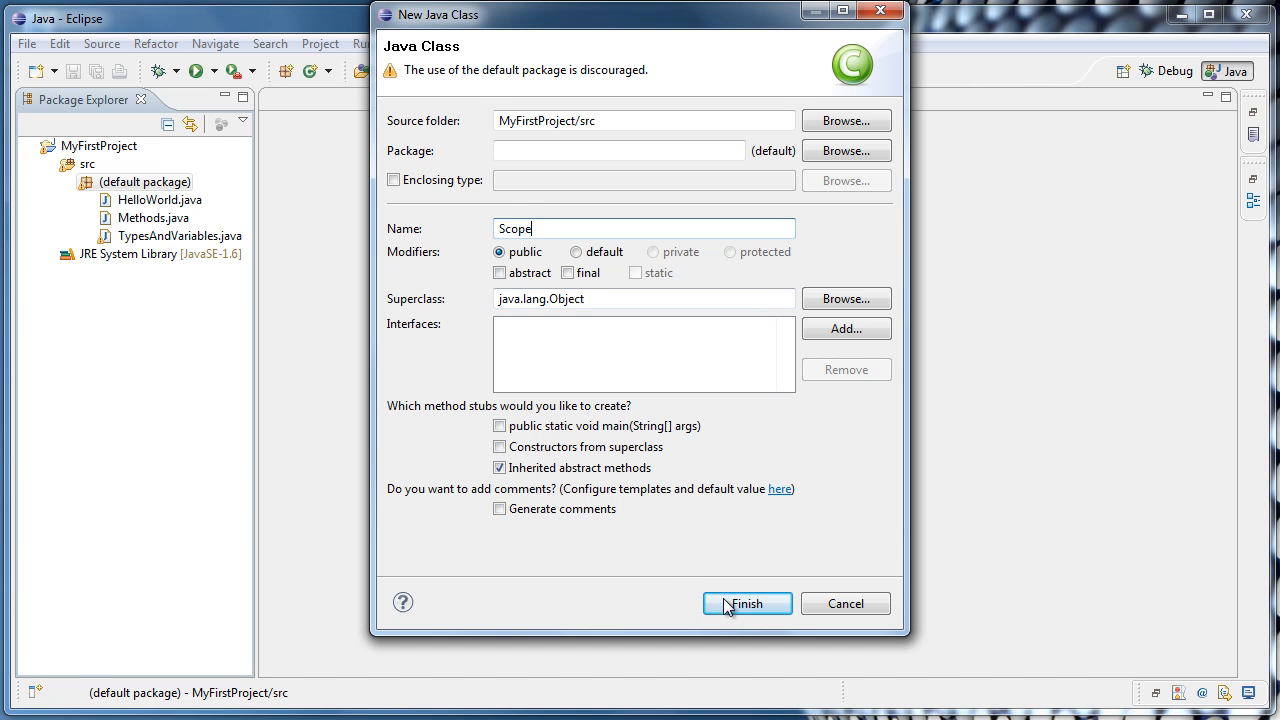
left_click(748, 604)
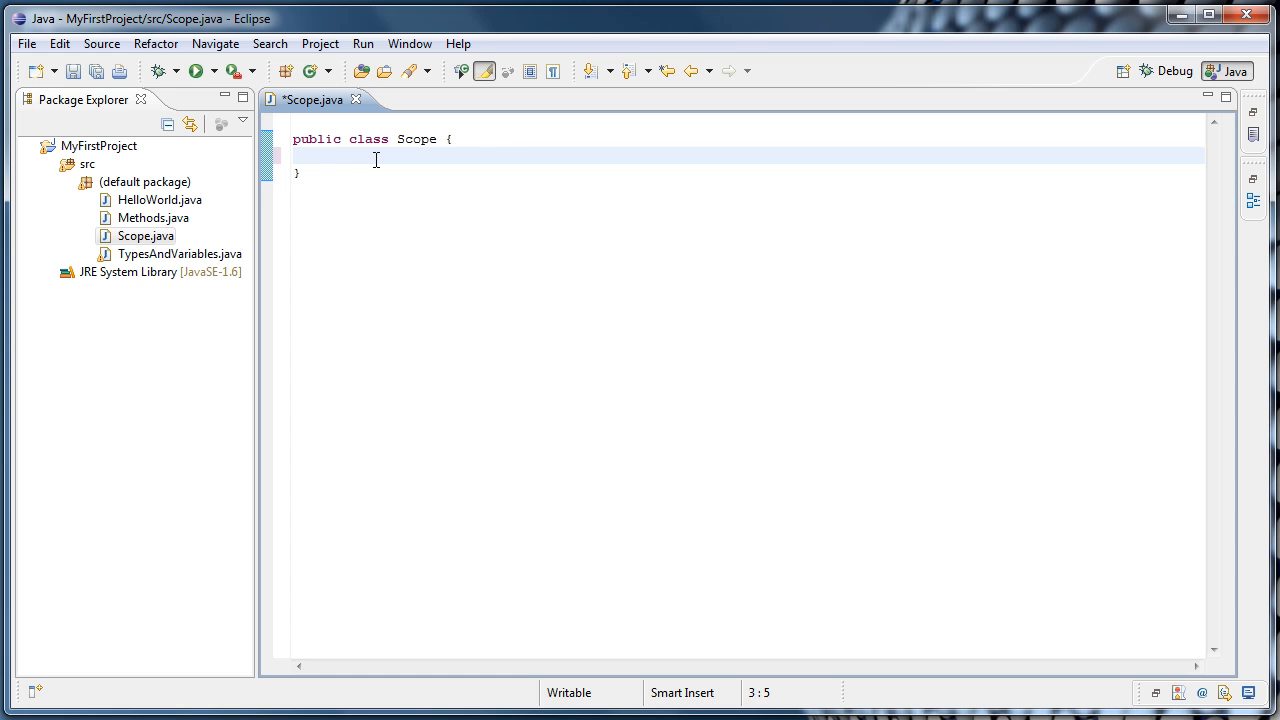
Insert an empty public static void main(String[] args) method via the main template.
type("main")
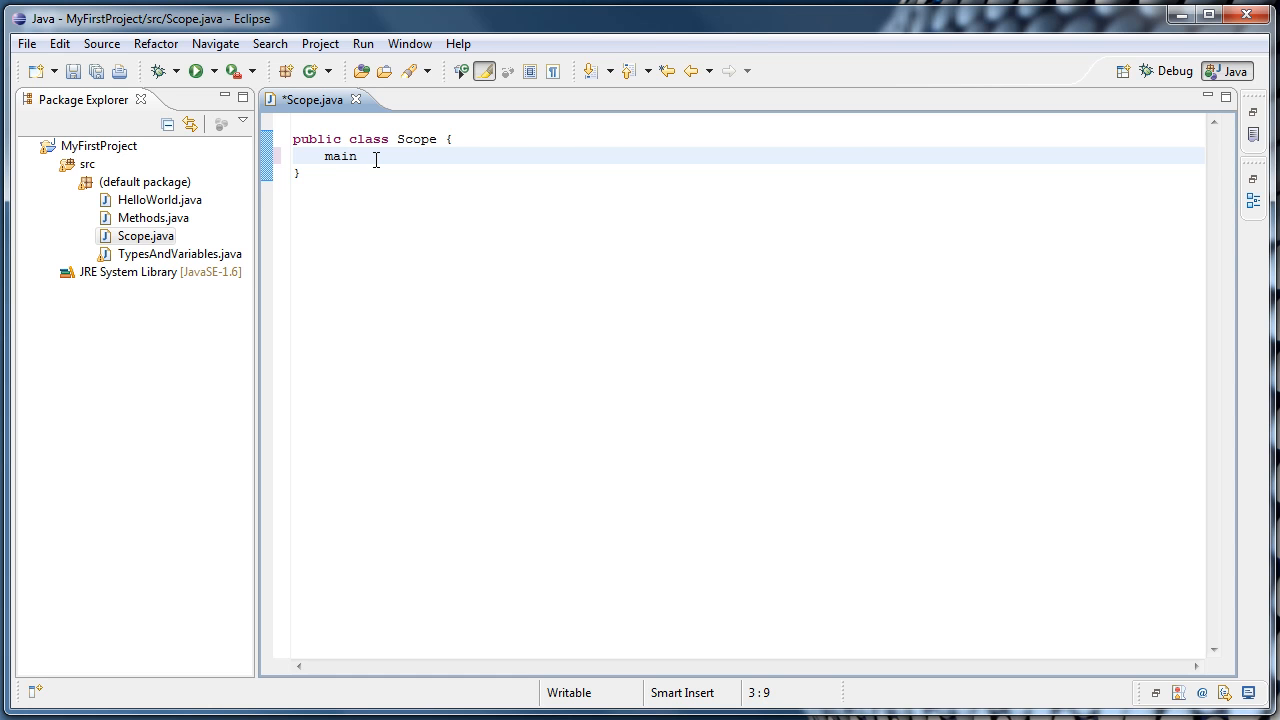
key("Ctrl+Space")
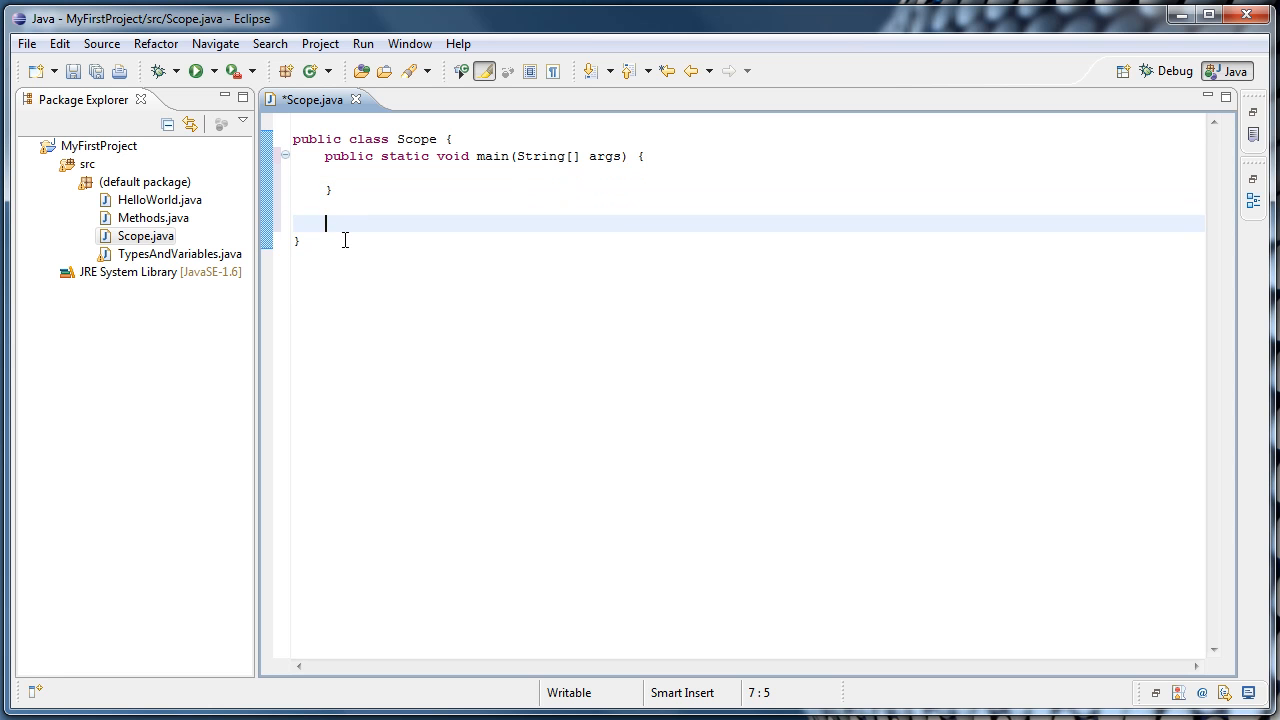
Add an empty static void doSomething() method below main.
type("static void doSomethin")
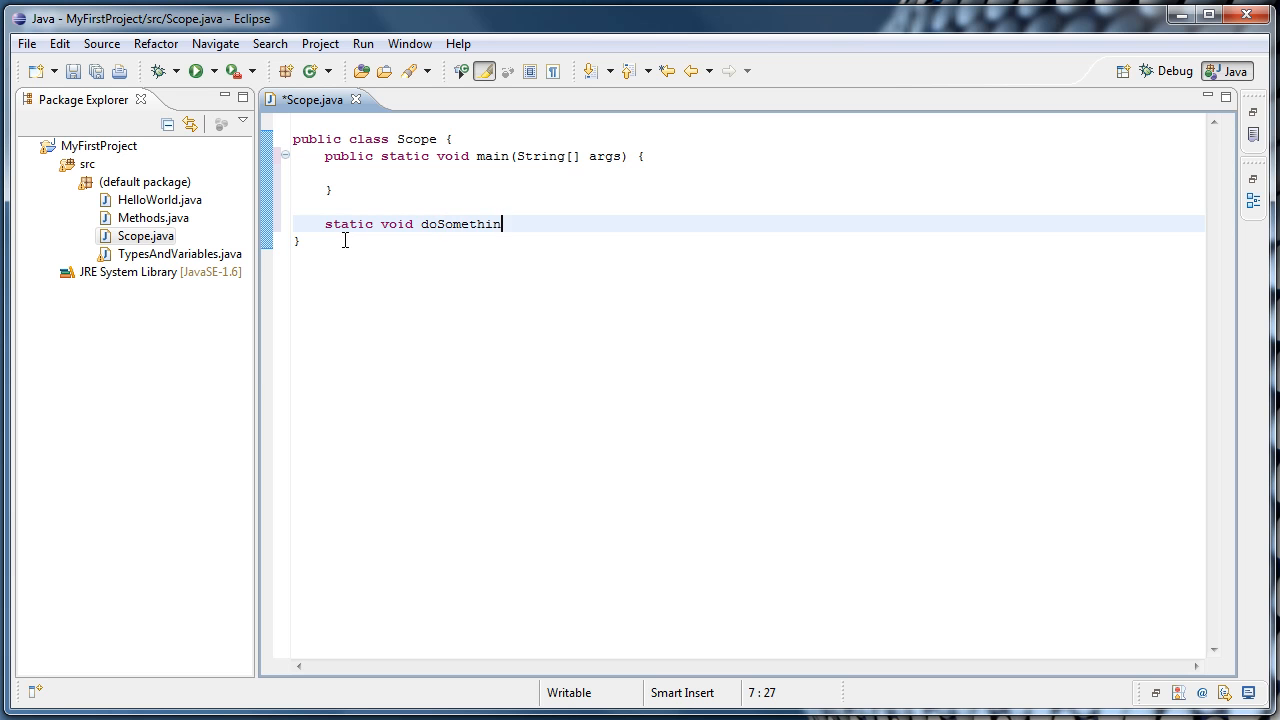
type("g() {")
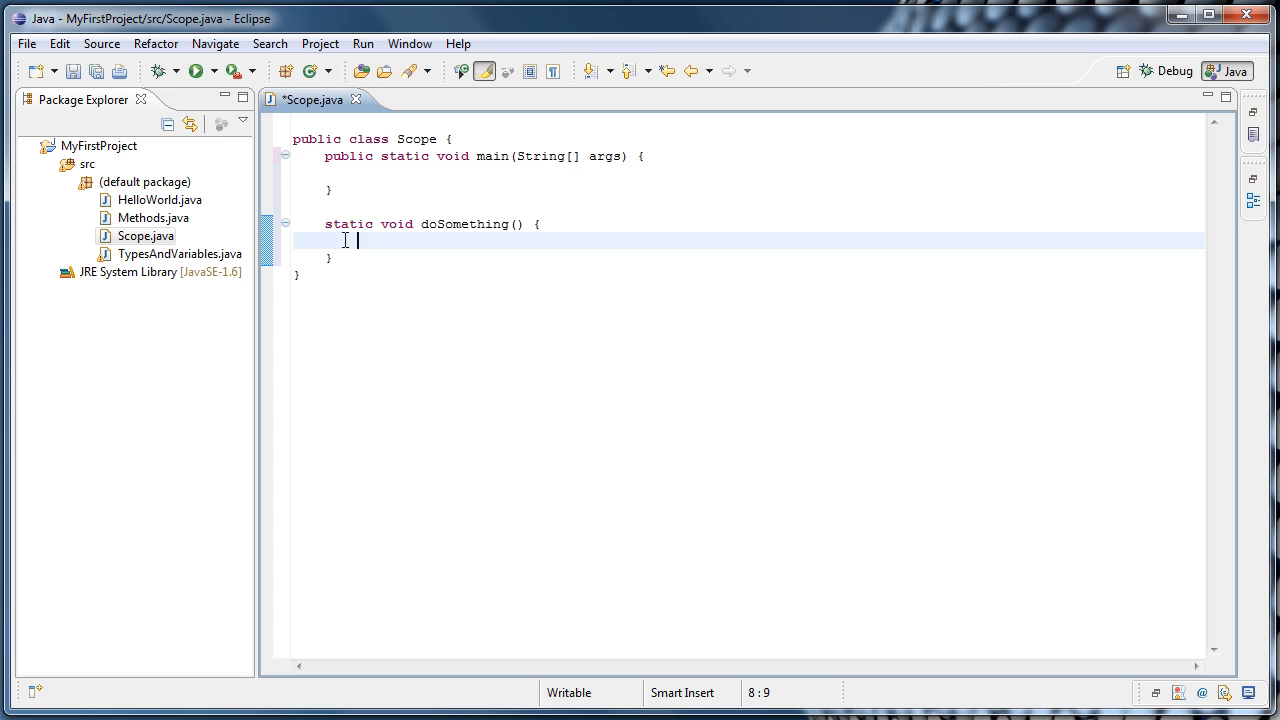
mouse_move(498, 364)
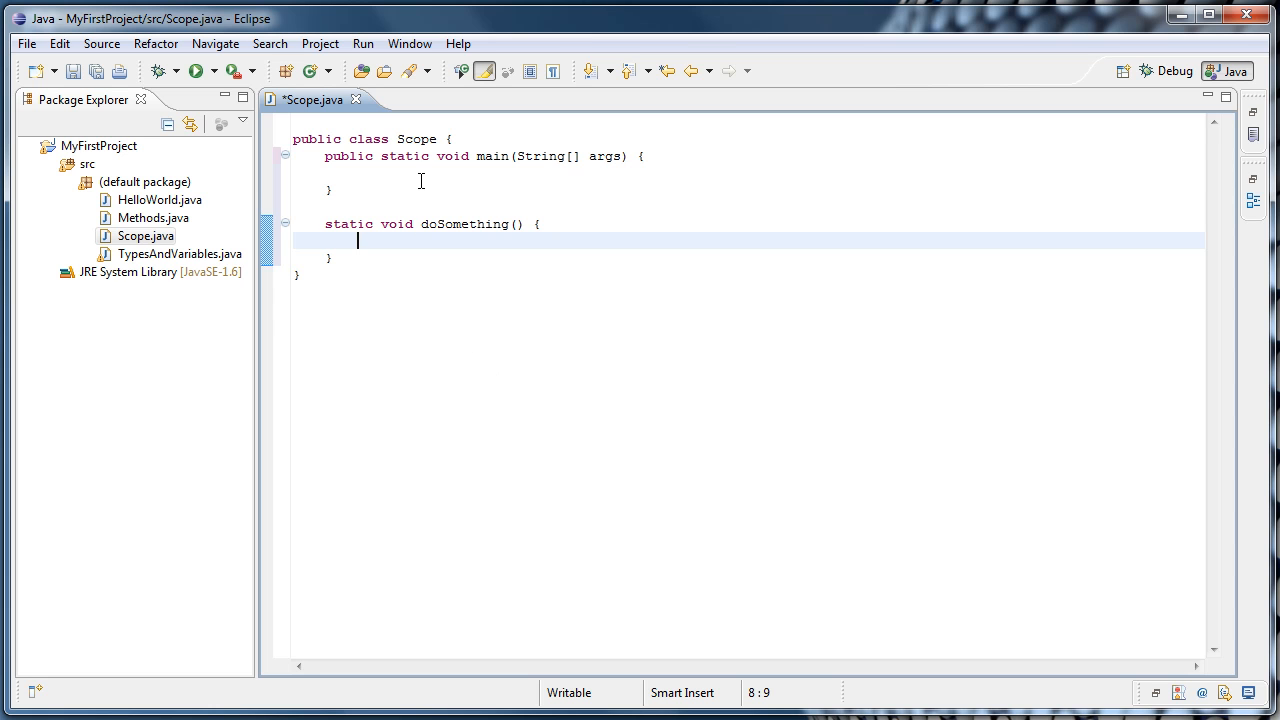
Declare int x = 5; in main and assign x = 10; inside doSomething, triggering an error.
type("int")
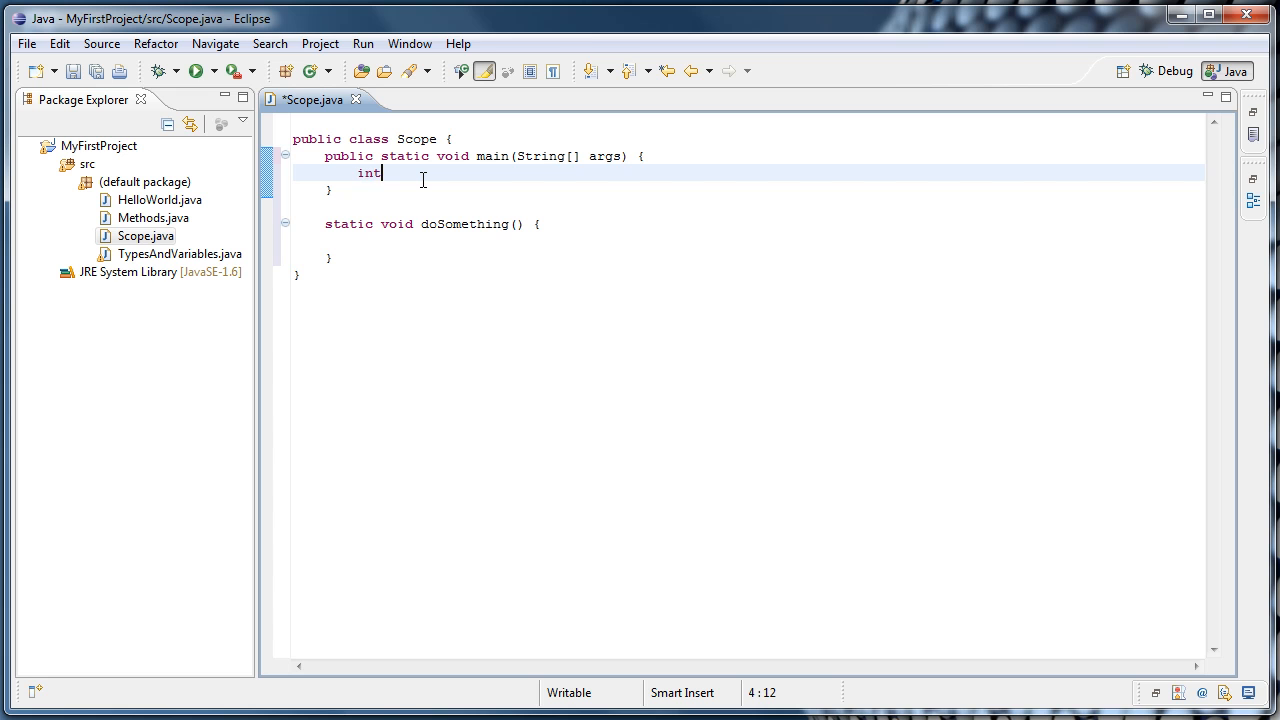
type("x")
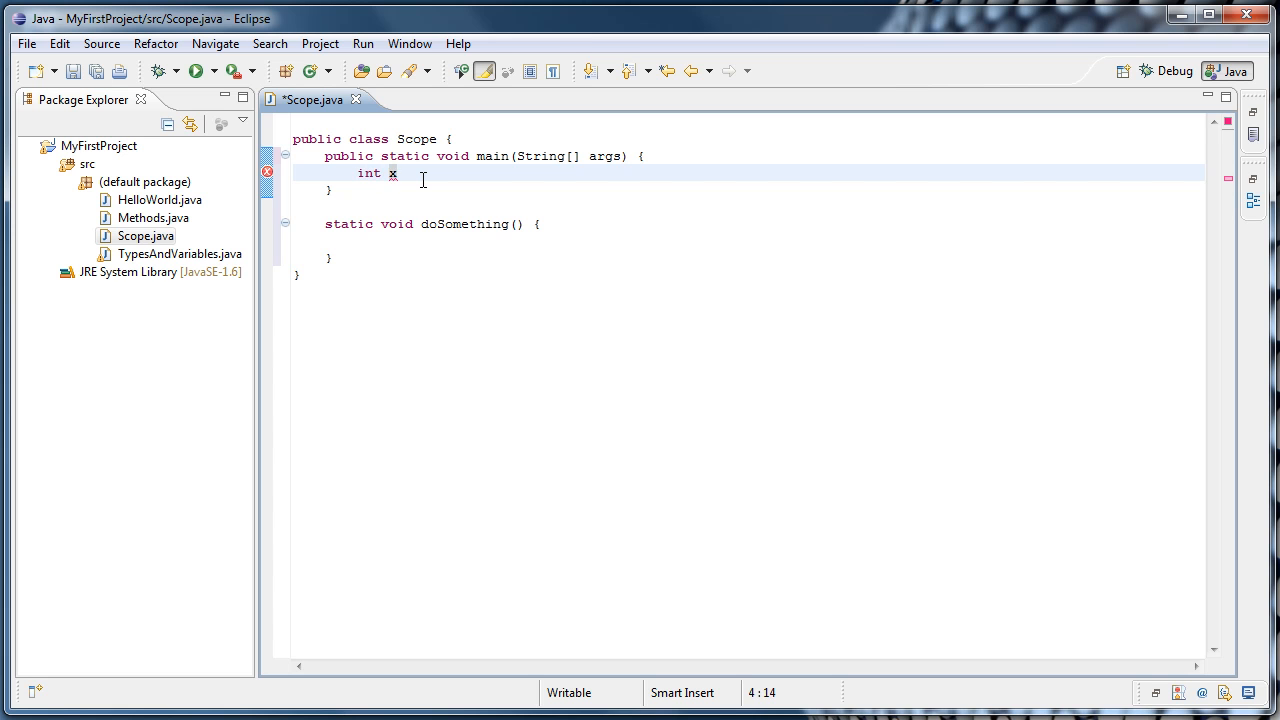
type("=")
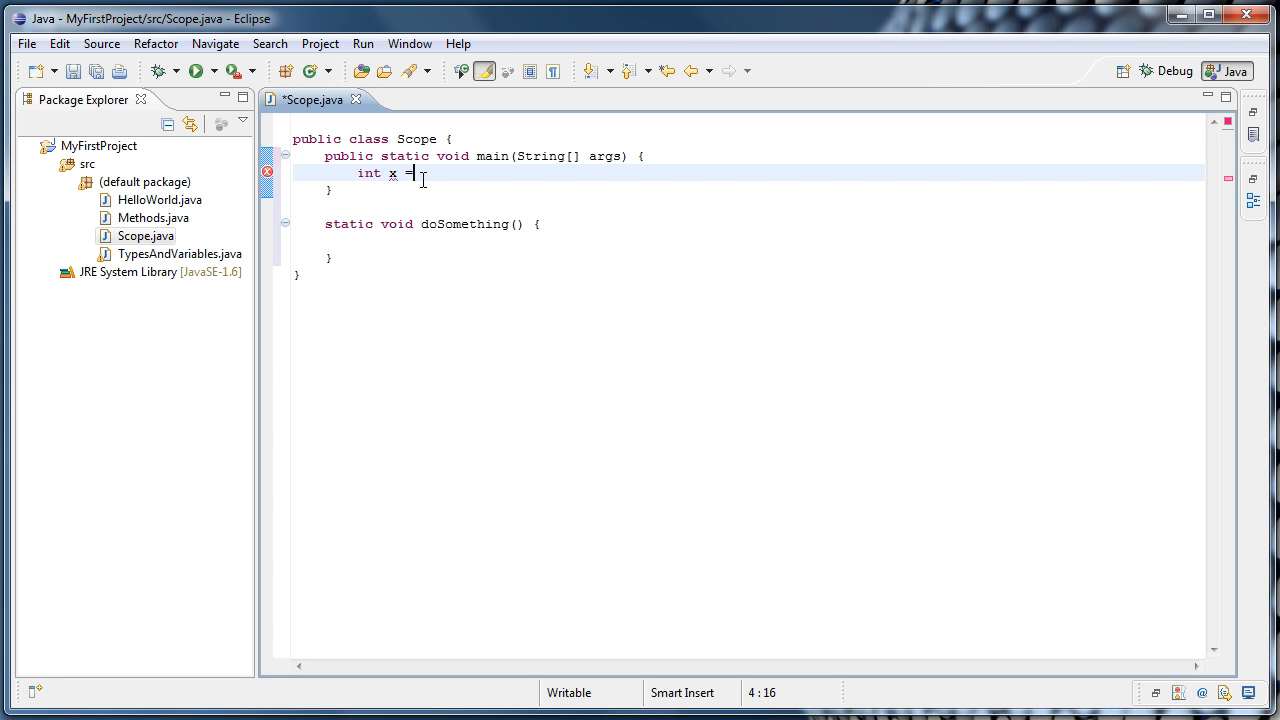
type("5;")
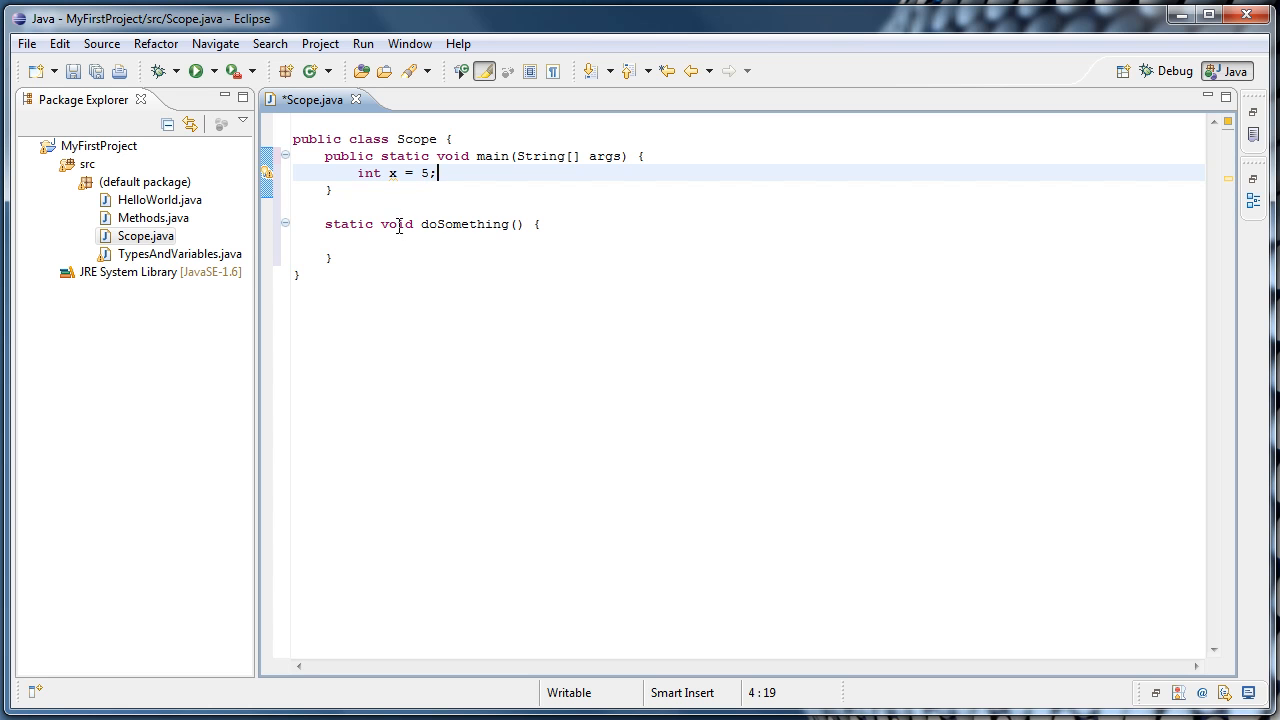
left_click(412, 240)
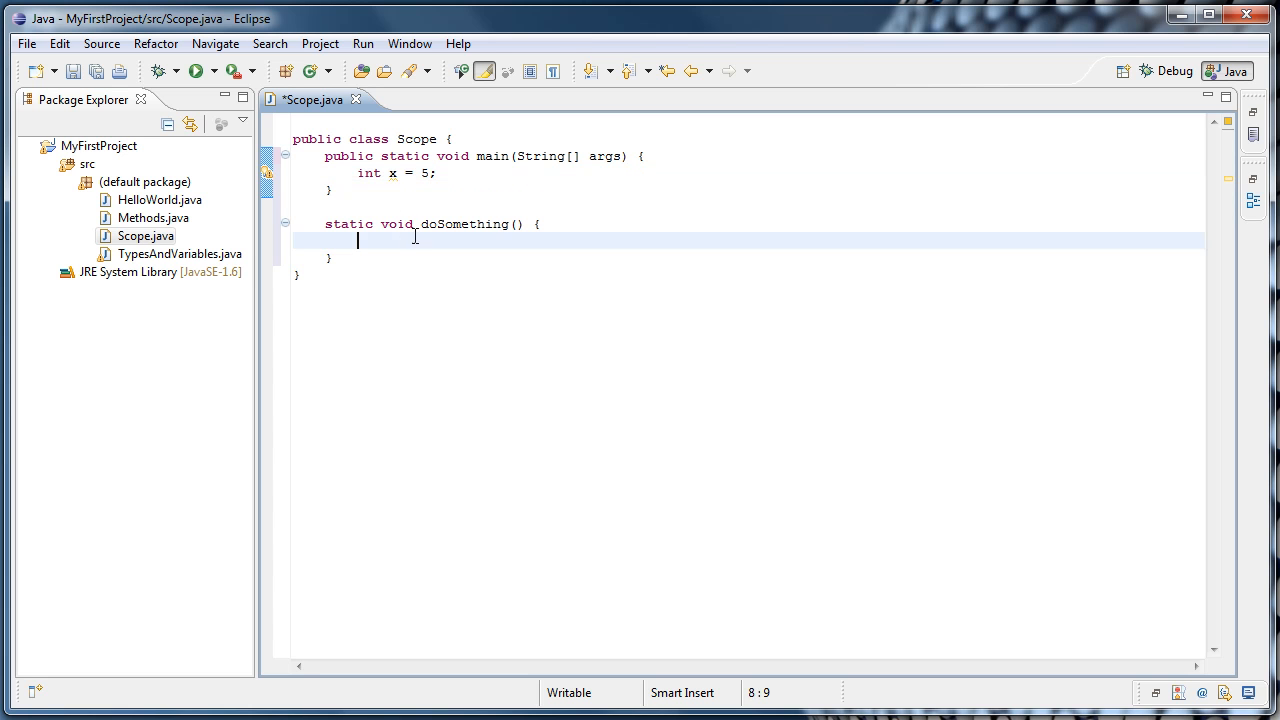
mouse_move(642, 264)
type("x =")
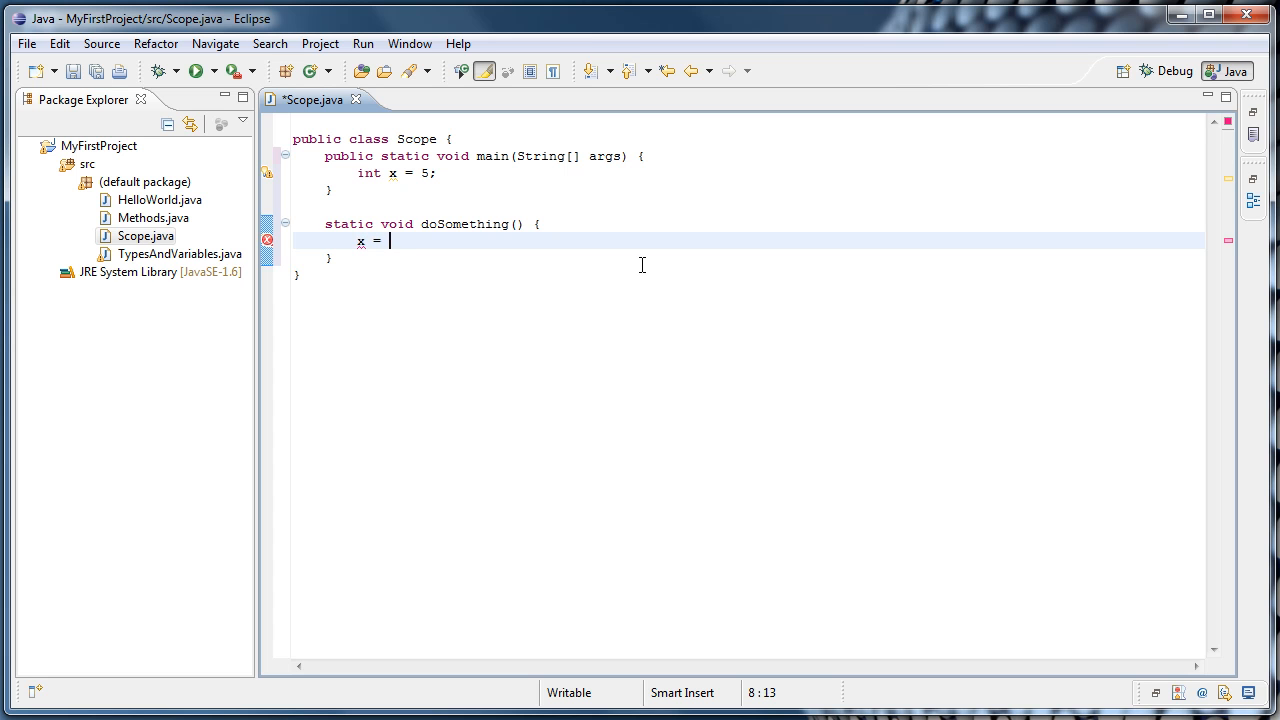
type("10;")
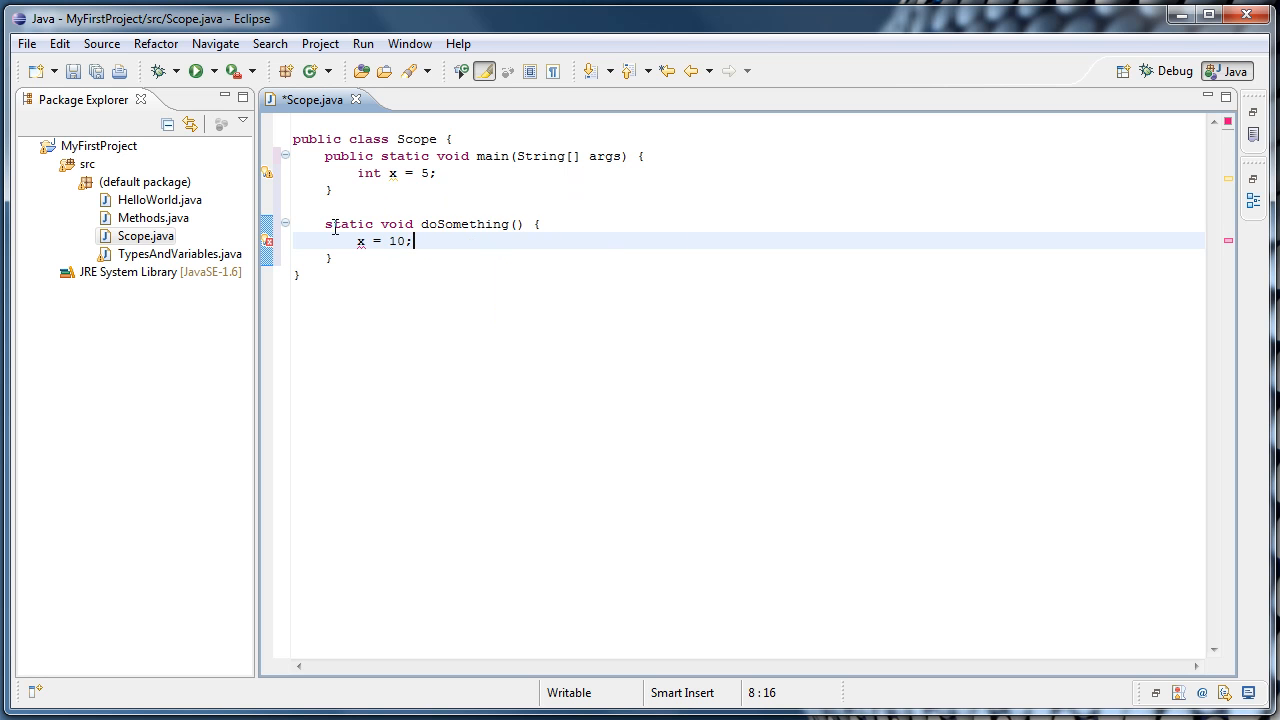
mouse_move(348, 264)
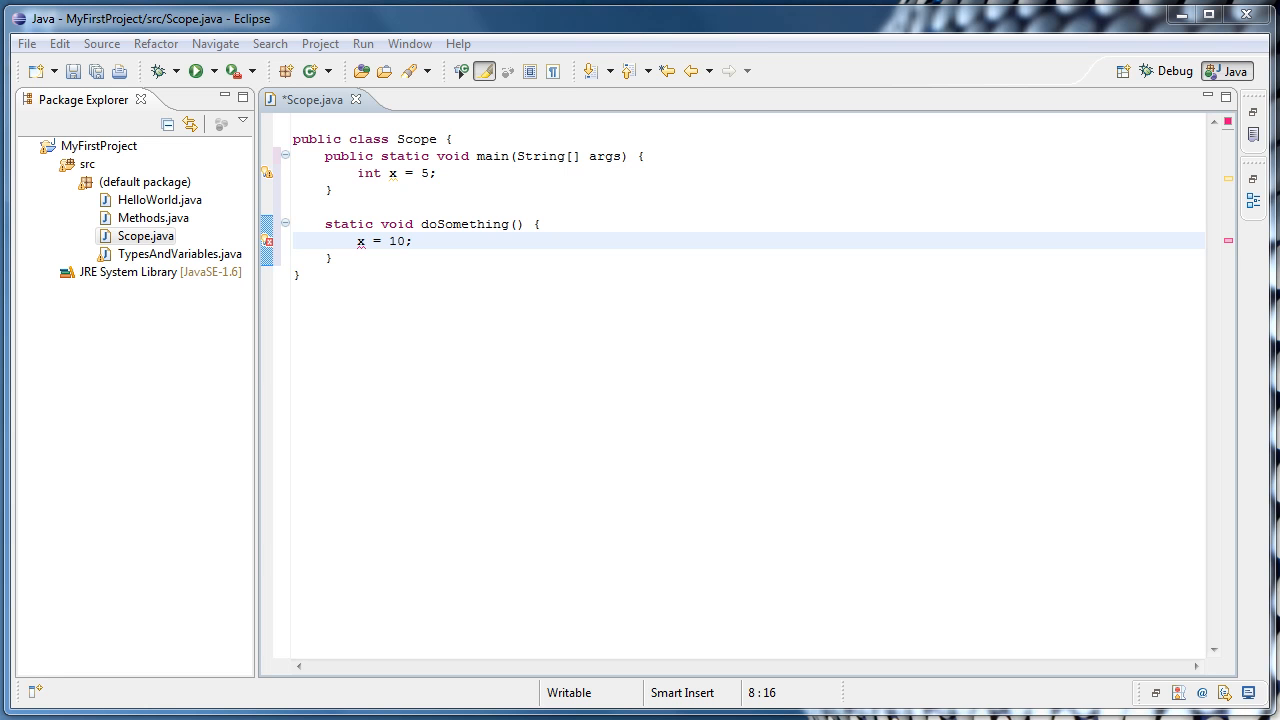
mouse_move(344, 300)
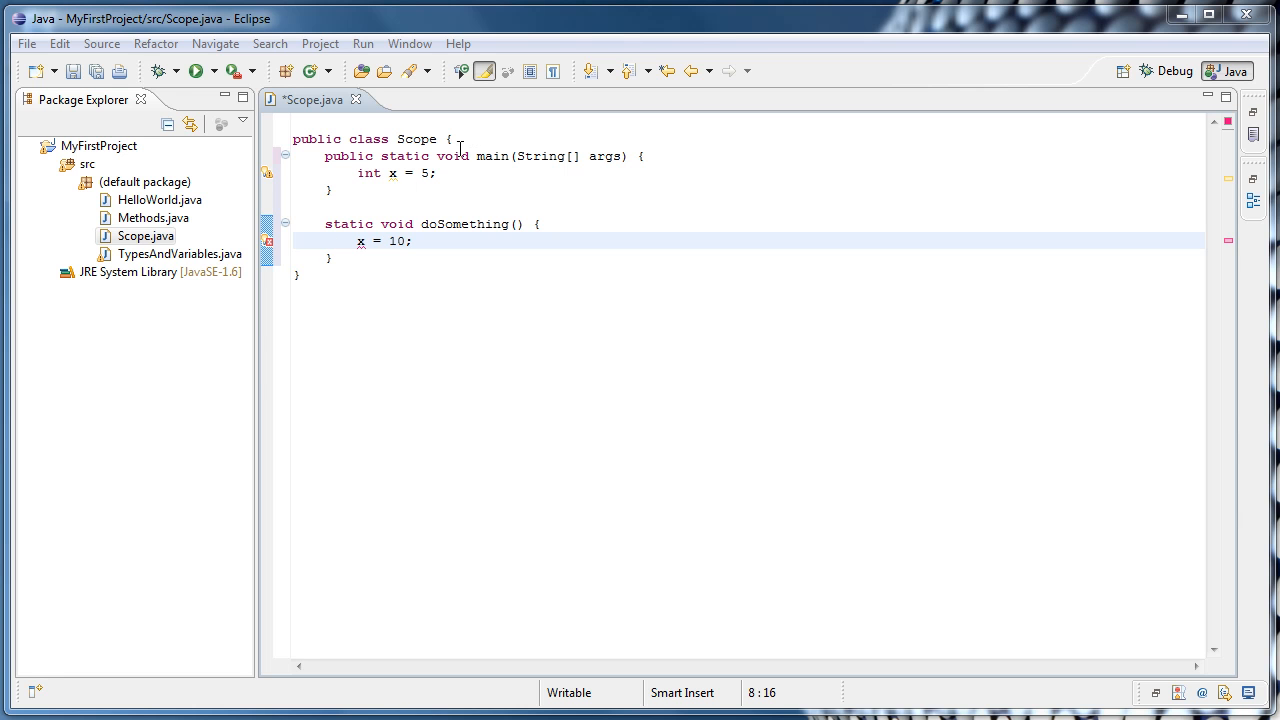
Declare the class-level field static int x; on a new line above main.
left_click(460, 138)
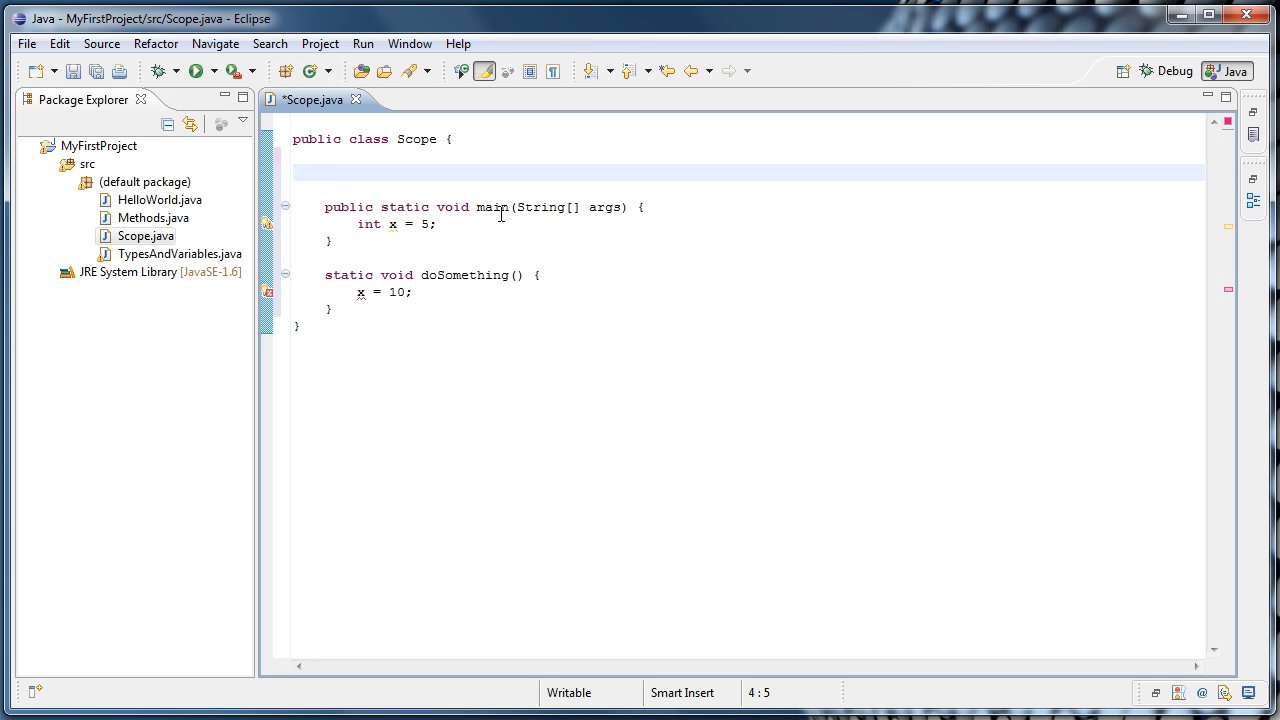
mouse_move(496, 210)
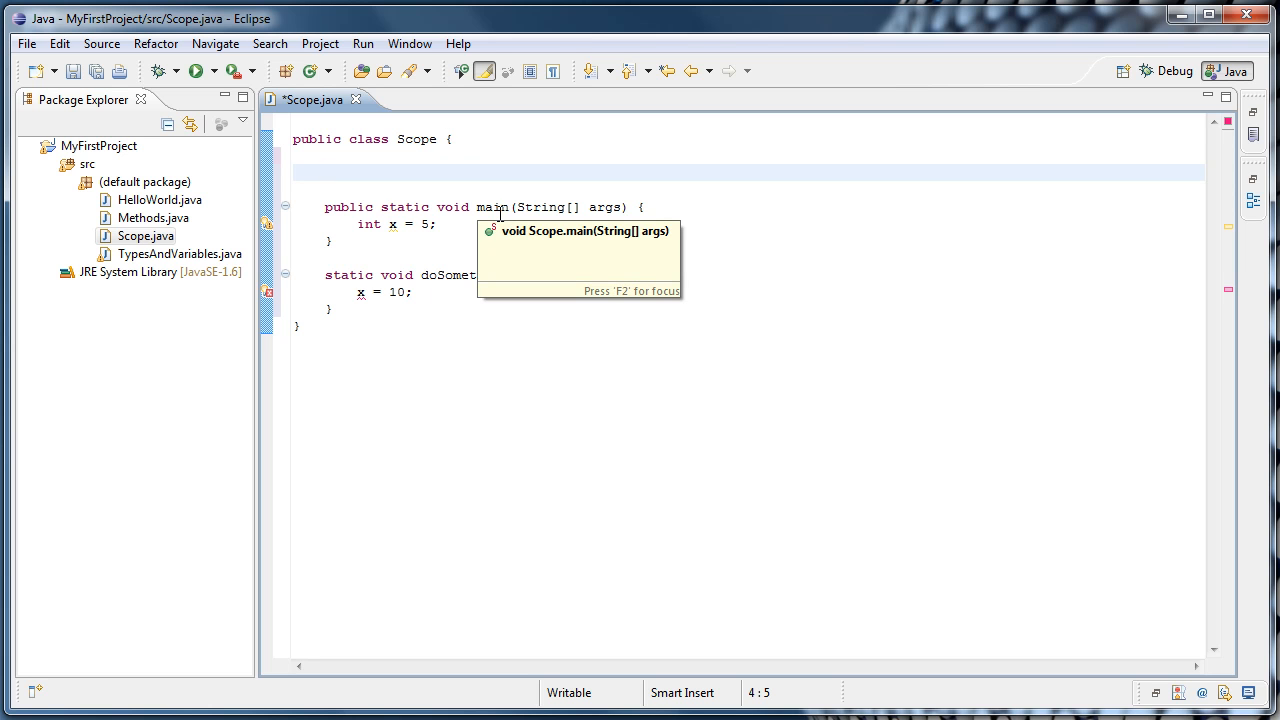
type("static int x")
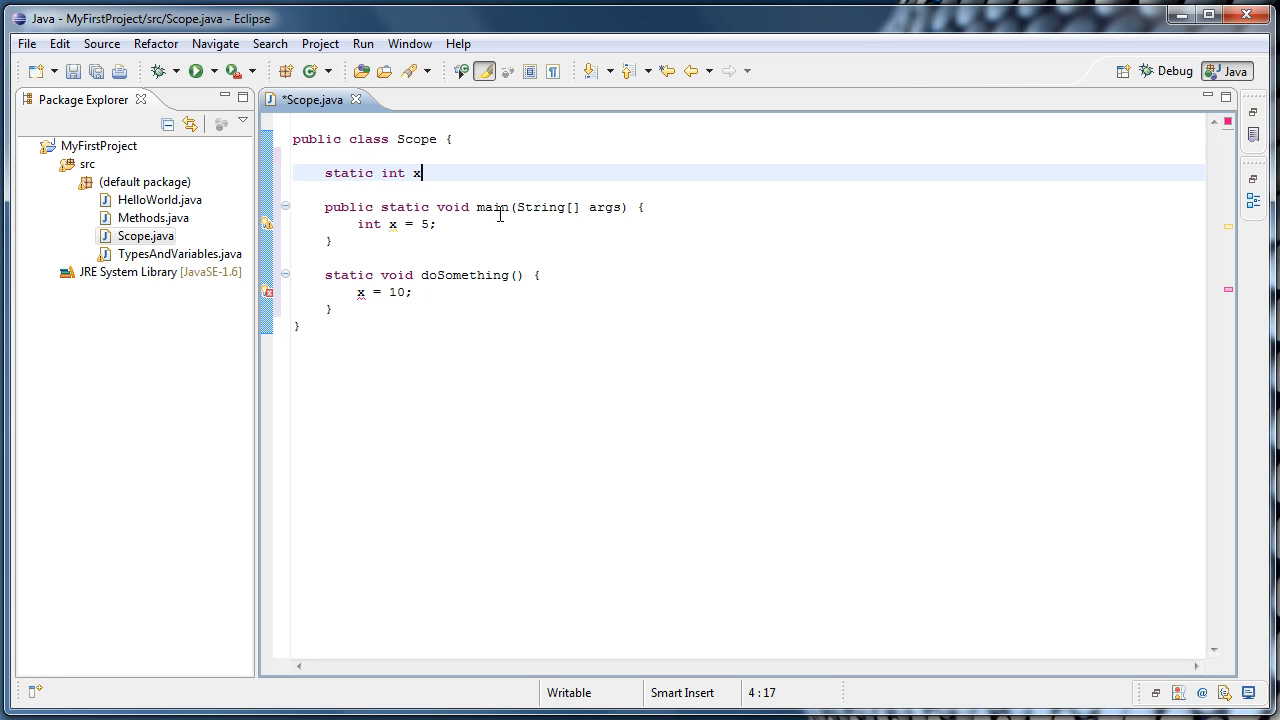
type(";")
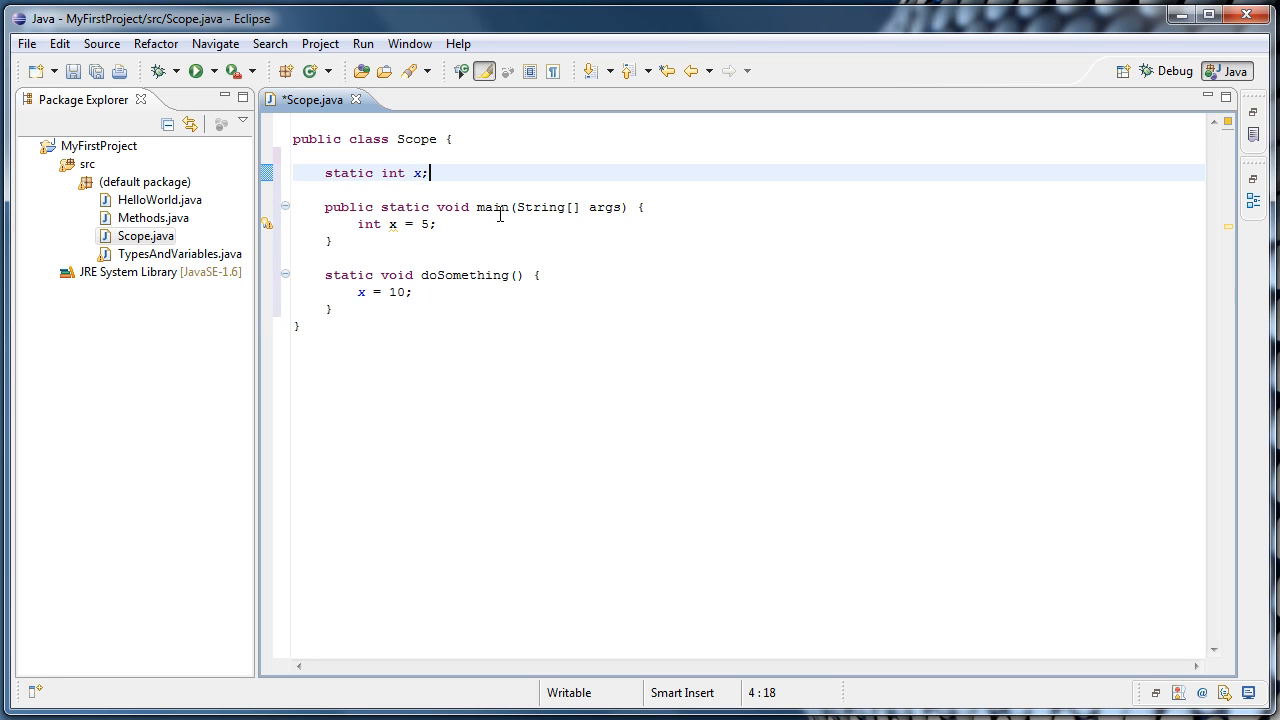
mouse_move(420, 186)
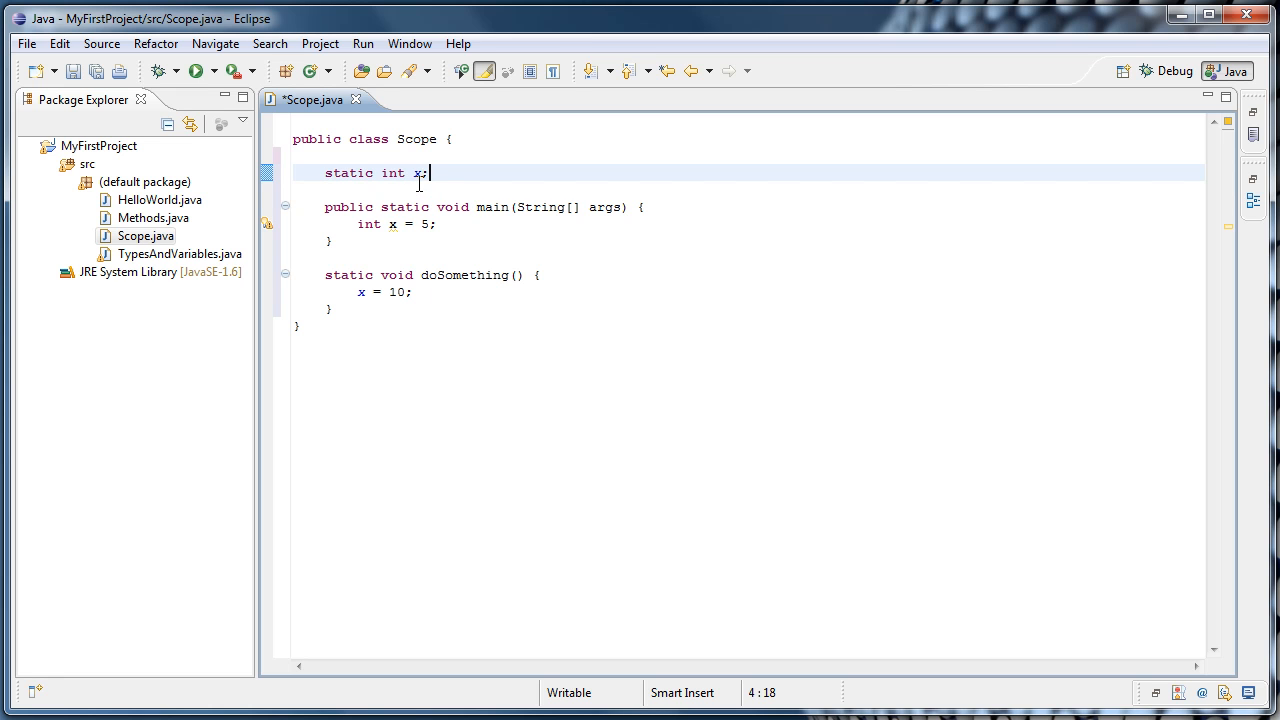
mouse_move(496, 224)
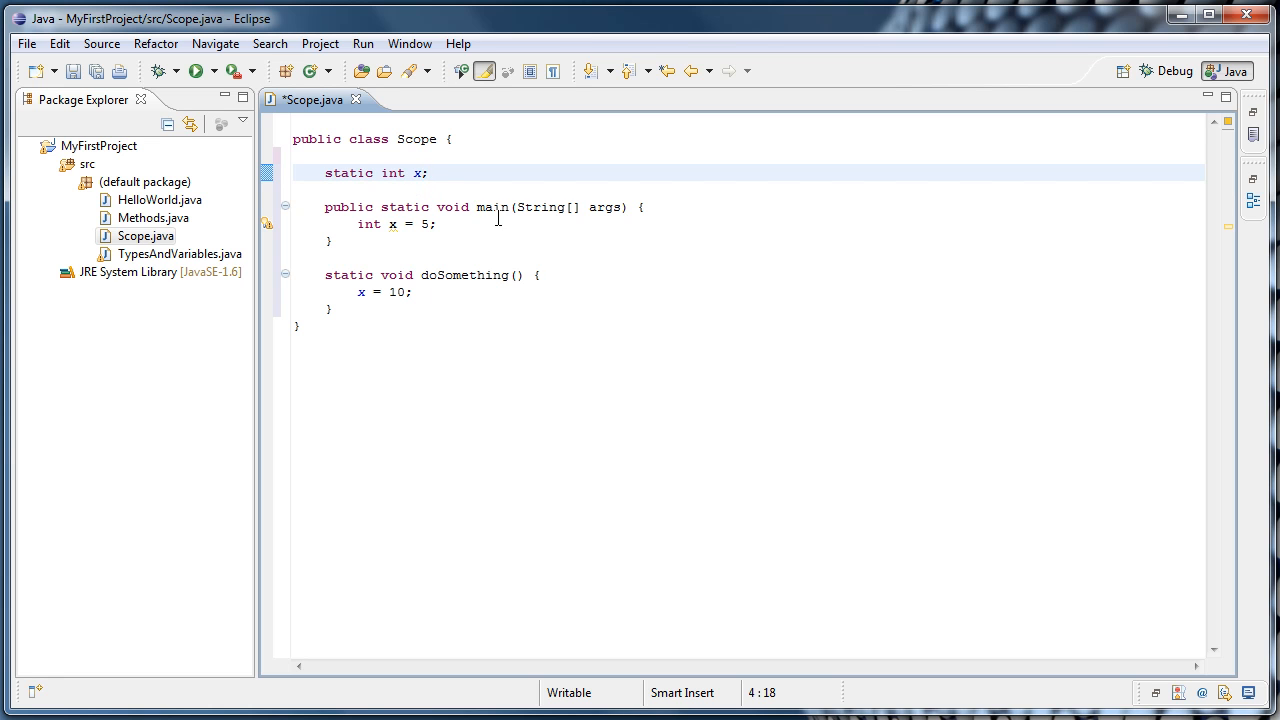
mouse_move(506, 332)
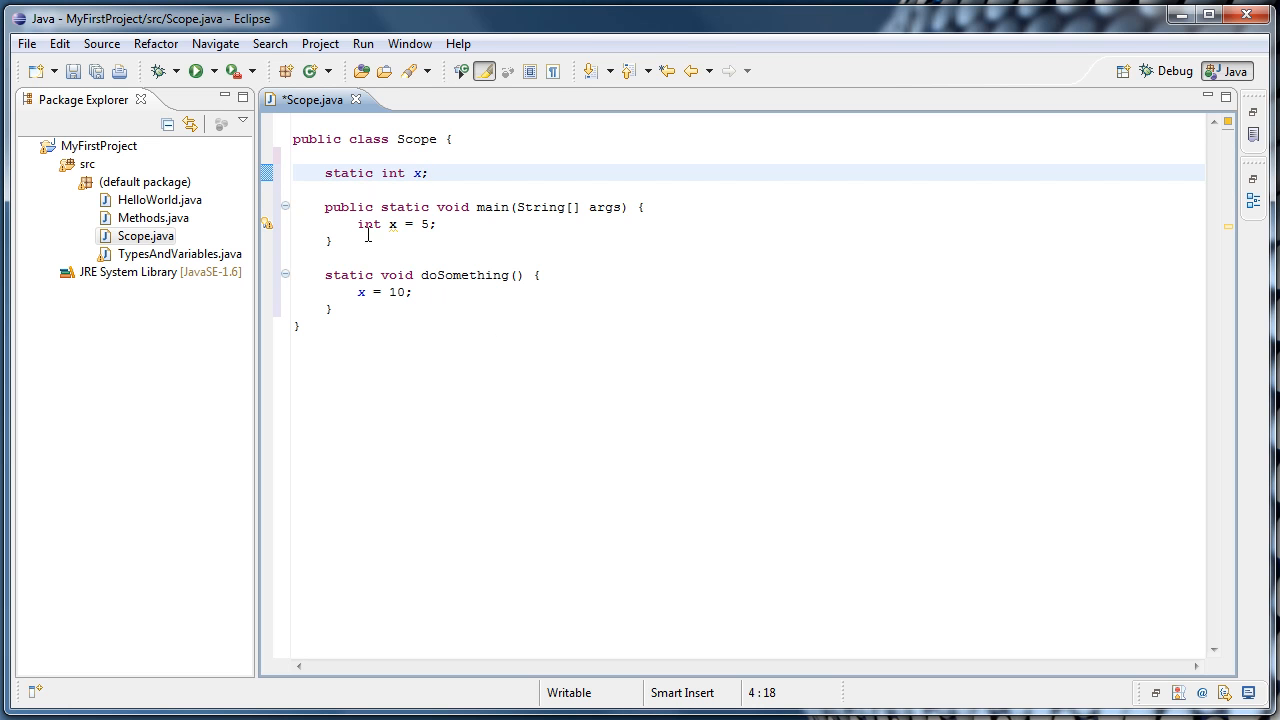
Change main's declaration to x = 5; and print x with System.out.println(x);.
double_click(368, 224)
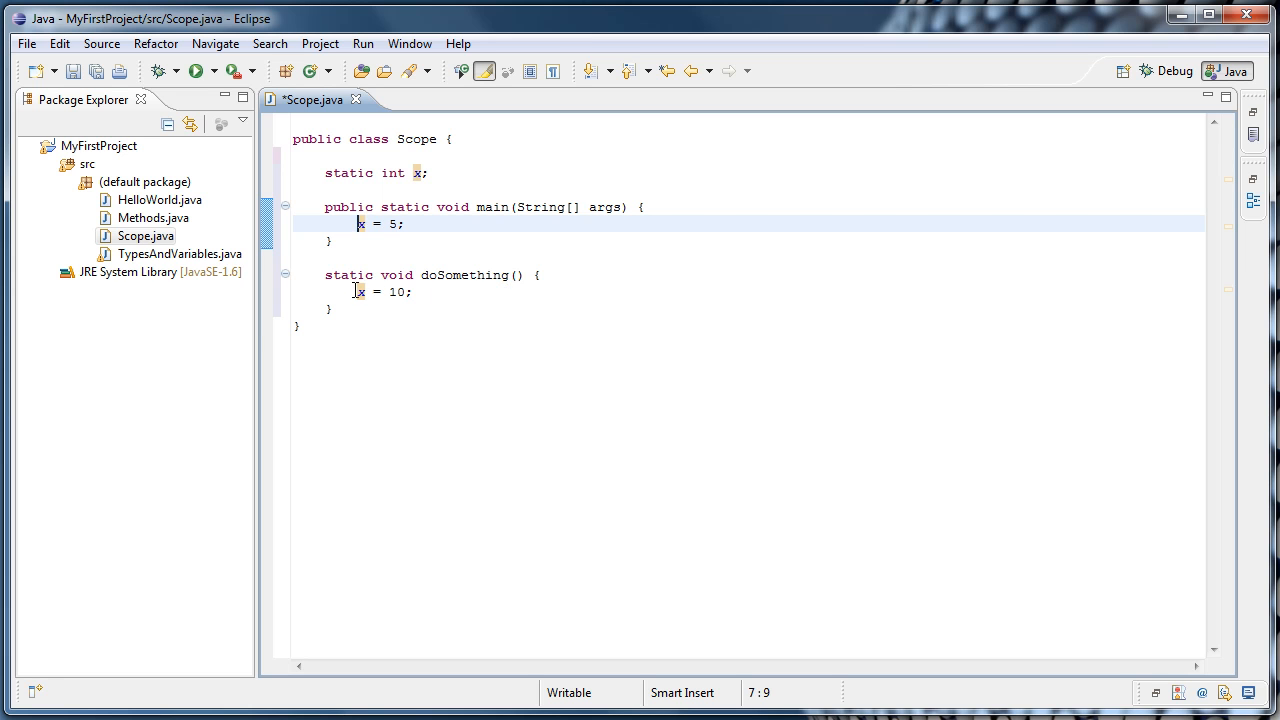
mouse_move(424, 248)
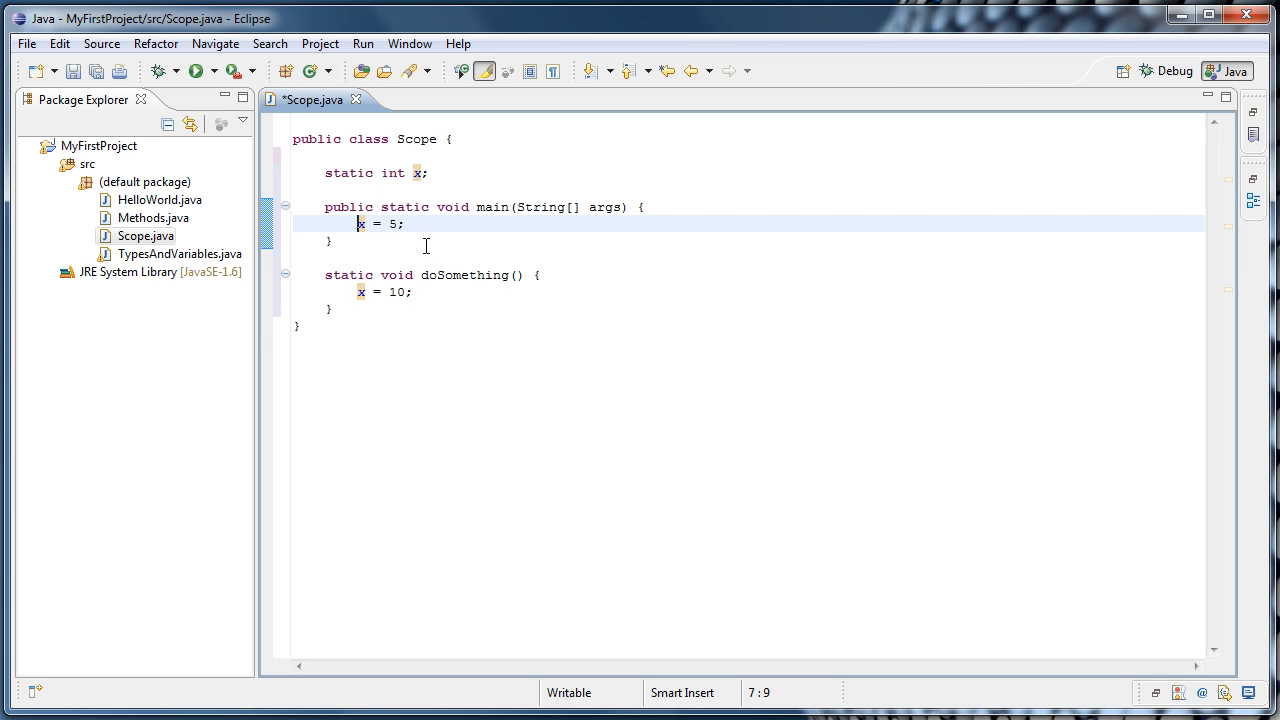
left_click(404, 224)
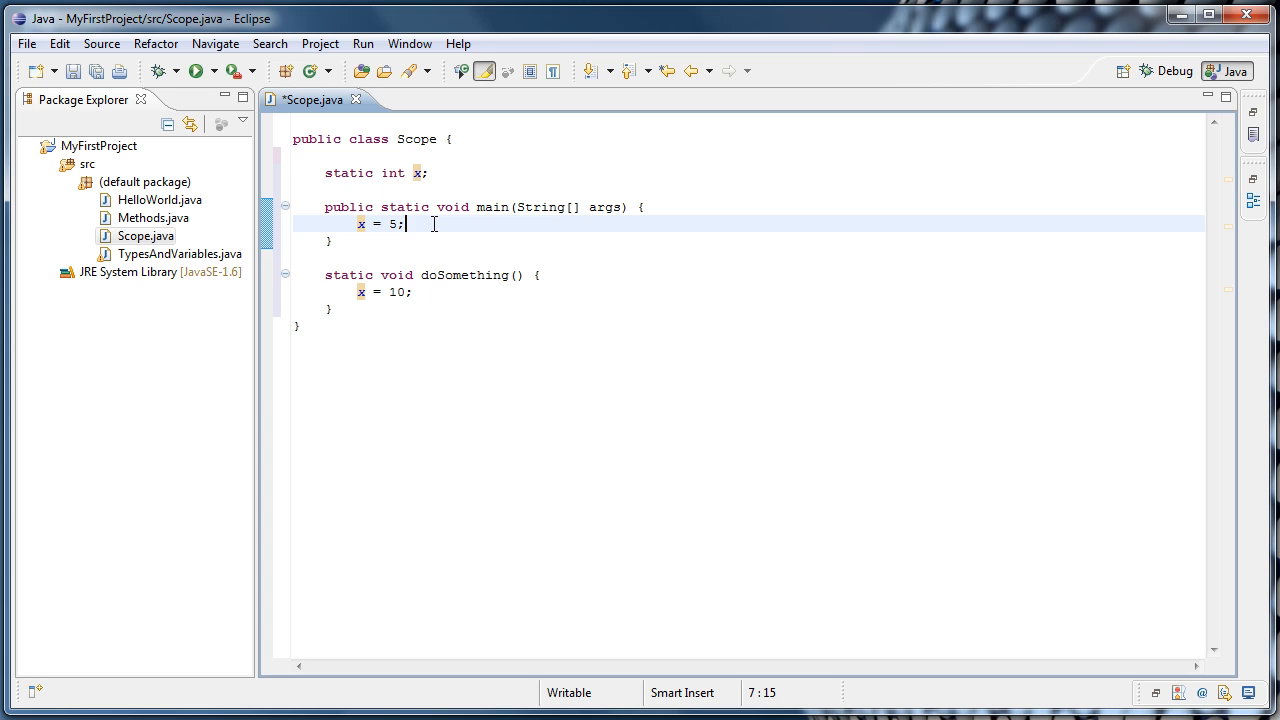
type("sys")
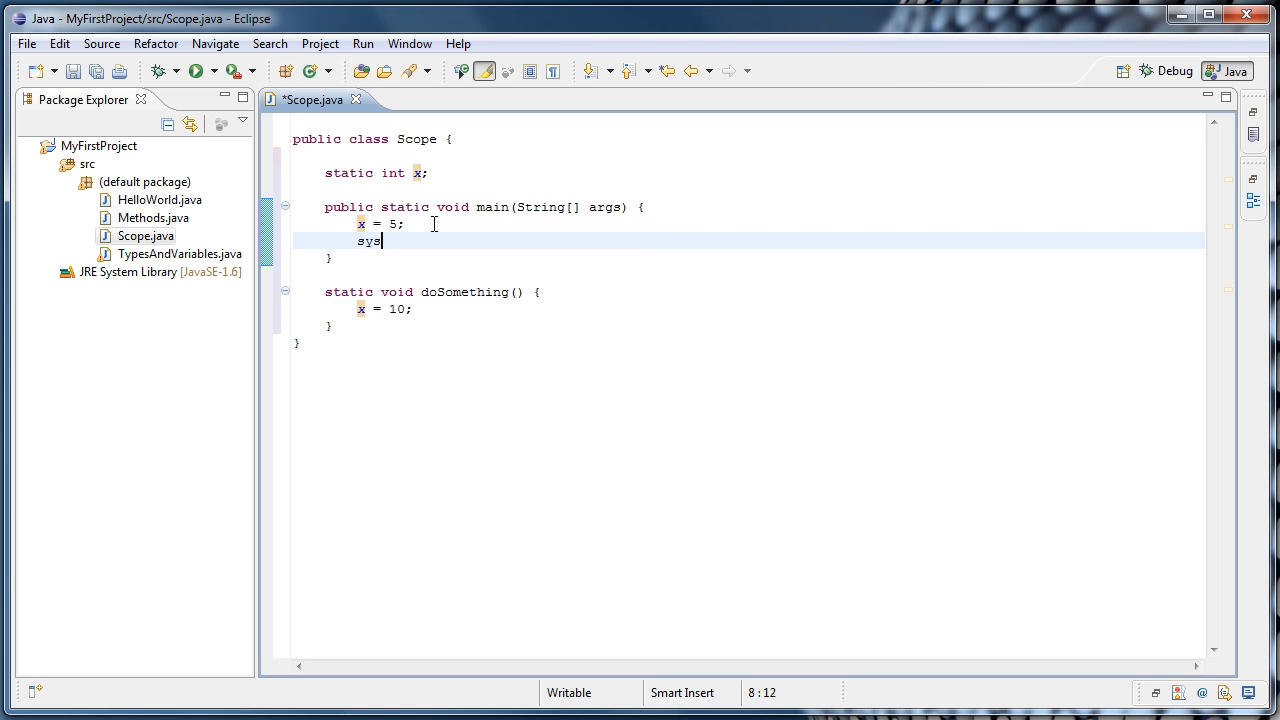
type("out.println(x);")
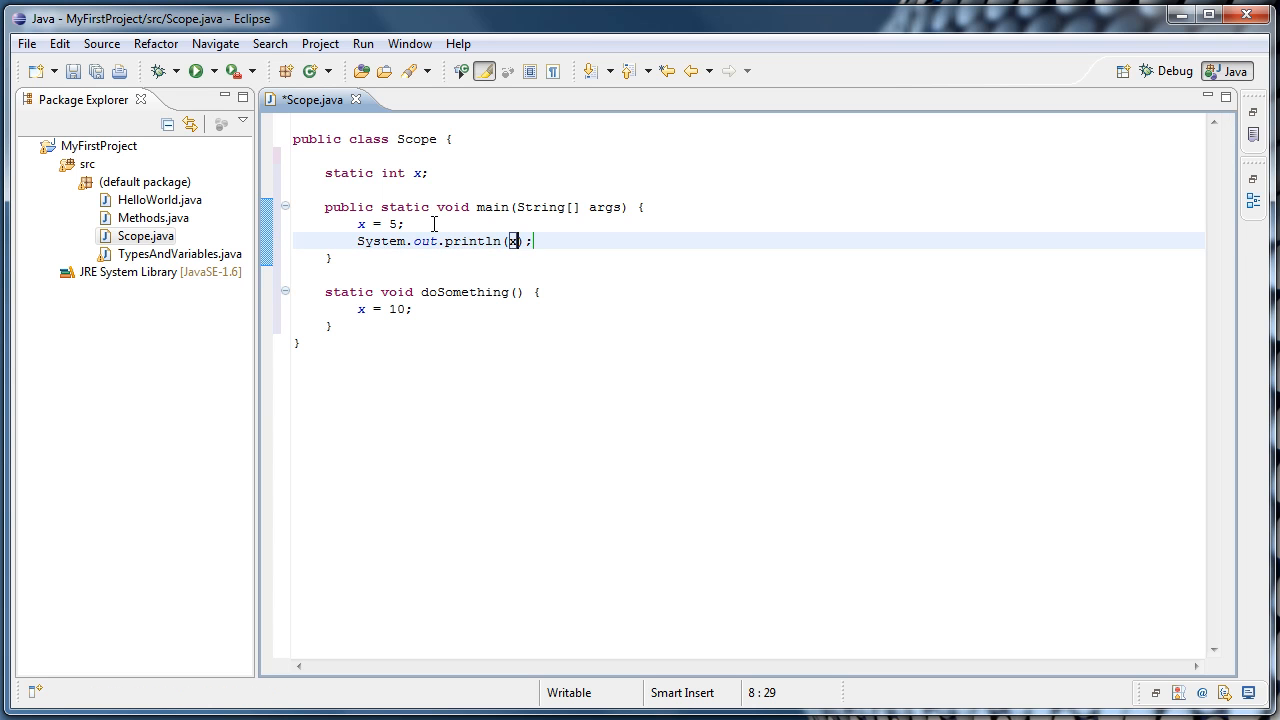
Call doSomething(); after the print and start a new line for the second println.
left_click(536, 240)
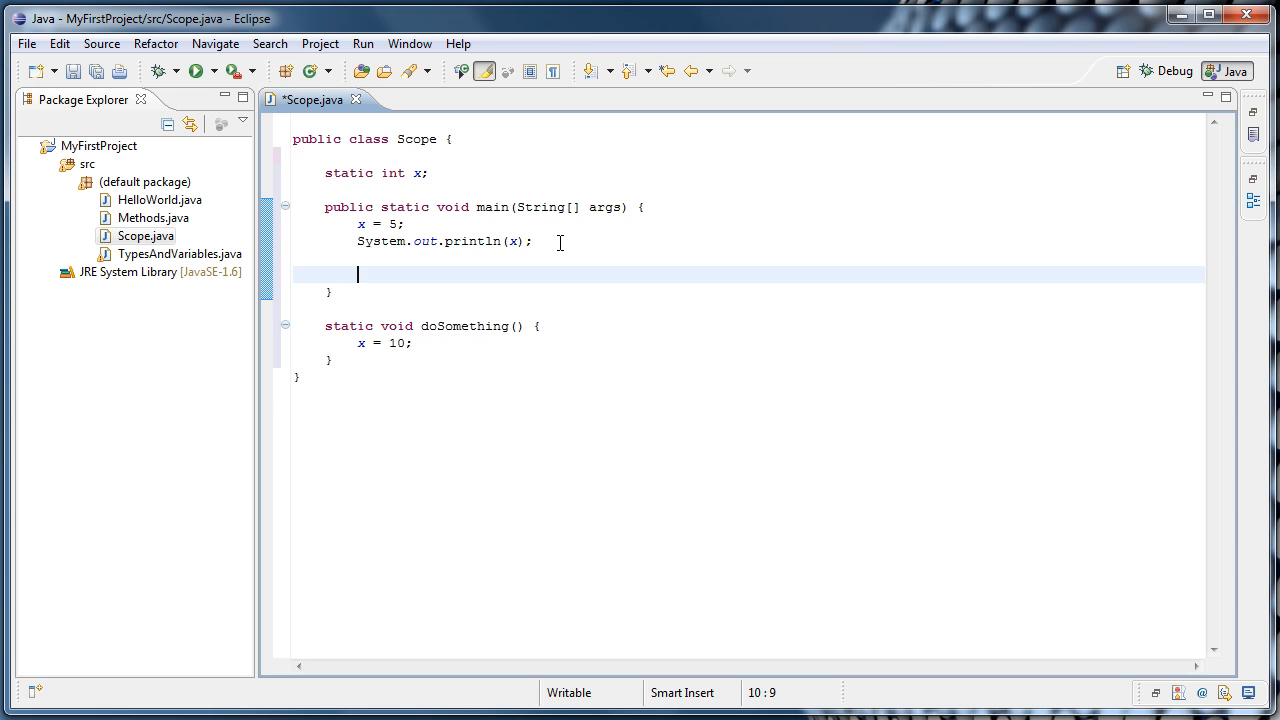
type("doSomething")
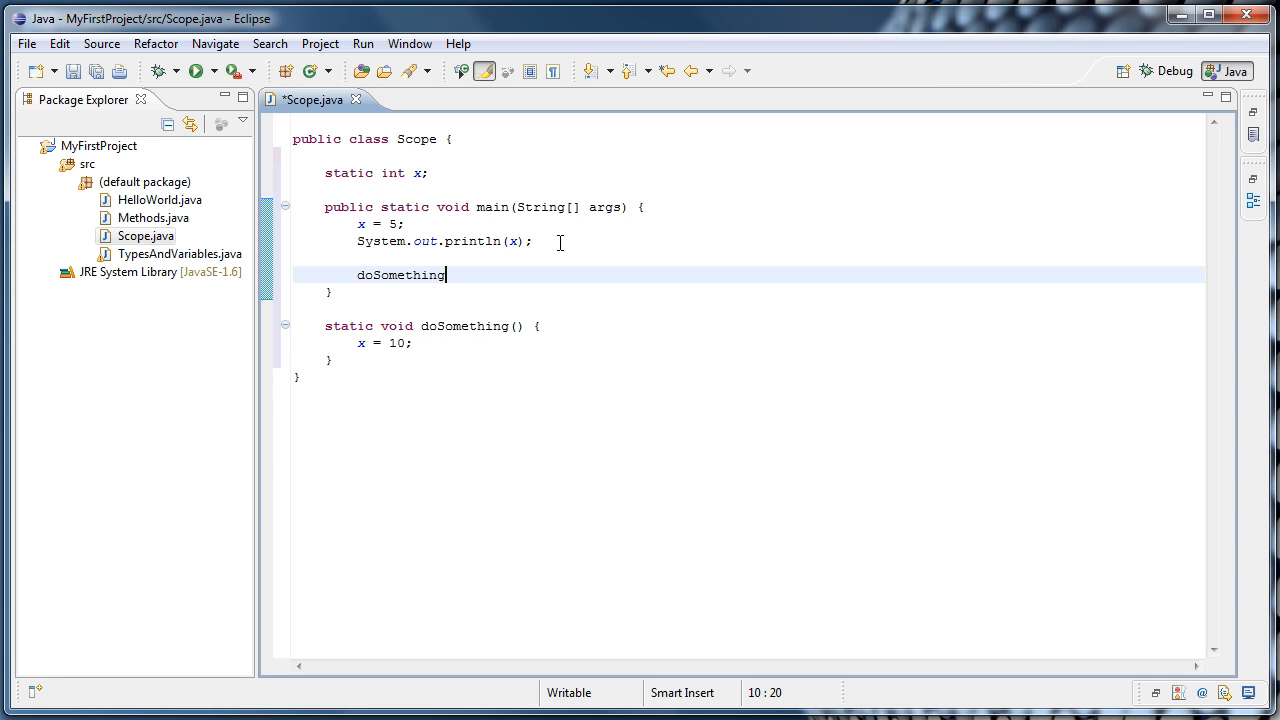
type("();")
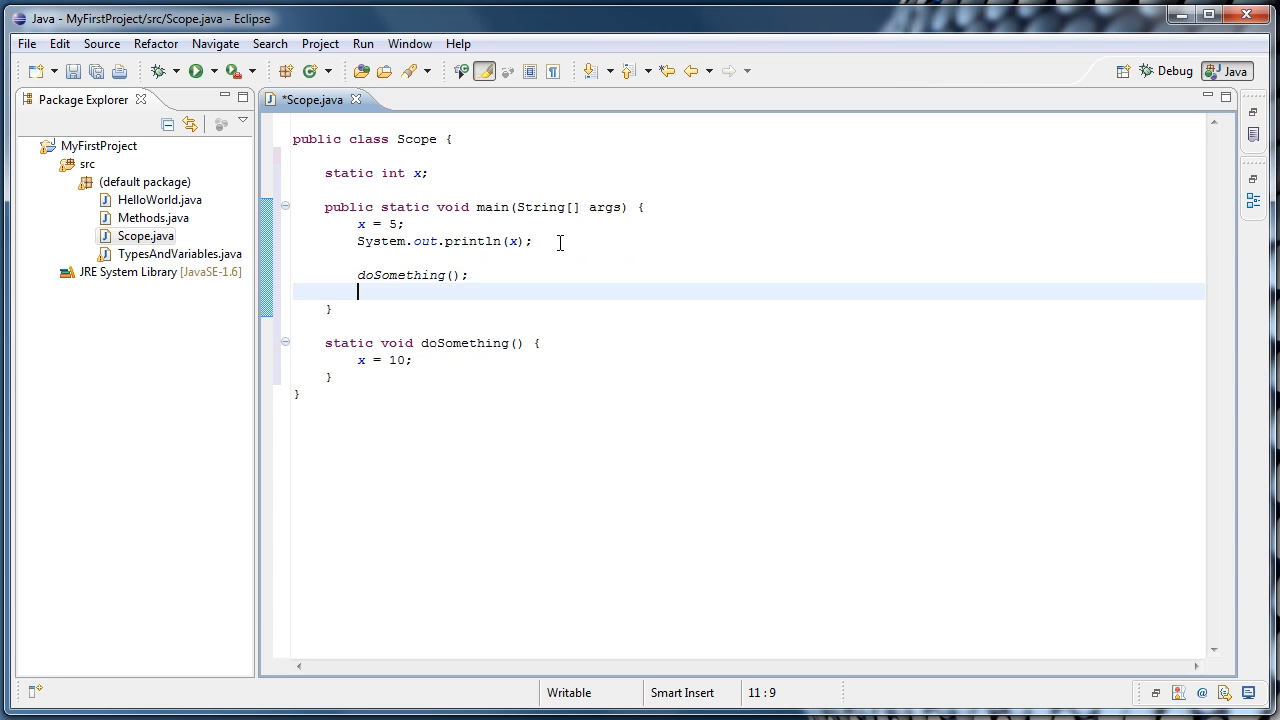
key("Return")
type("System.out.println(x);")
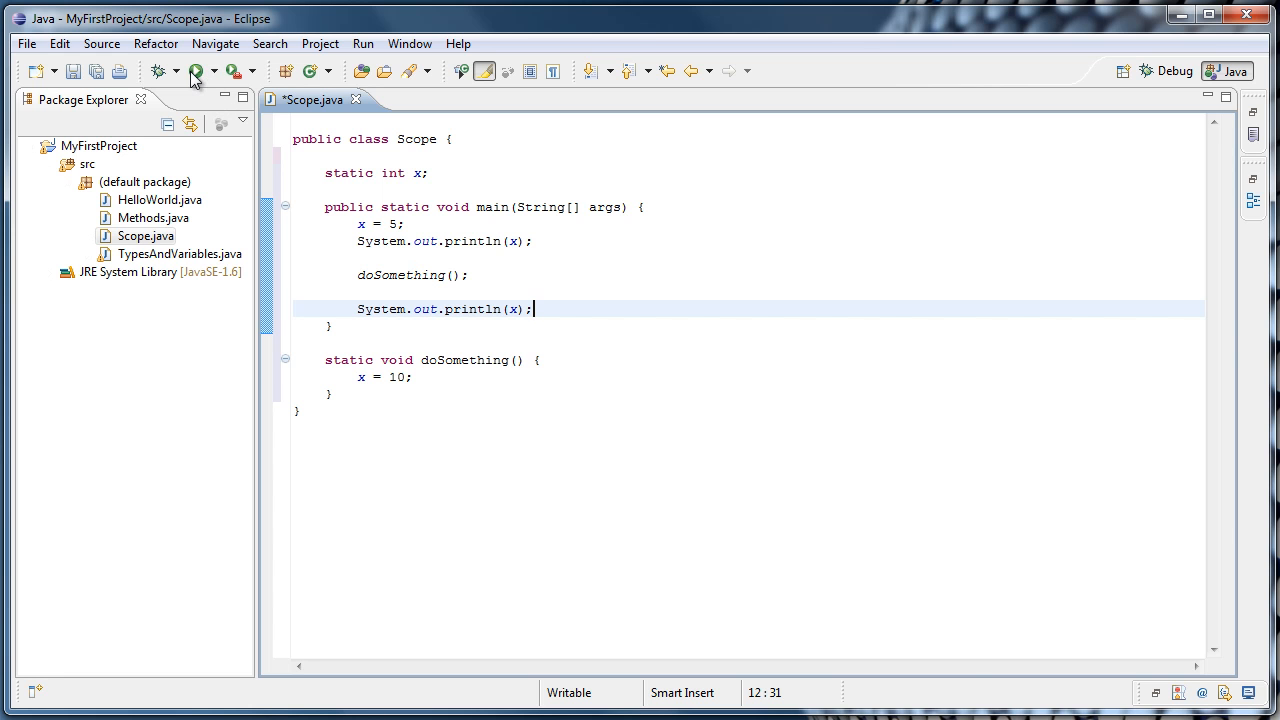
left_click(202, 72)
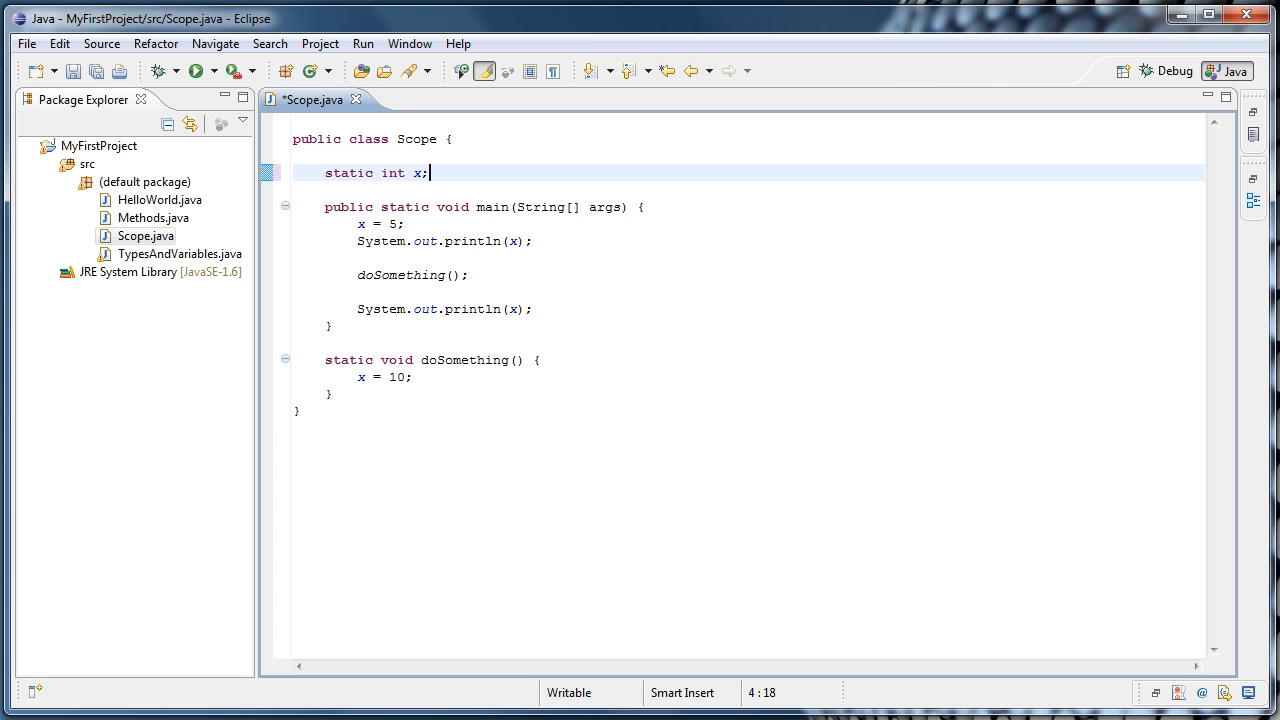
mouse_move(316, 448)
type("// because x")
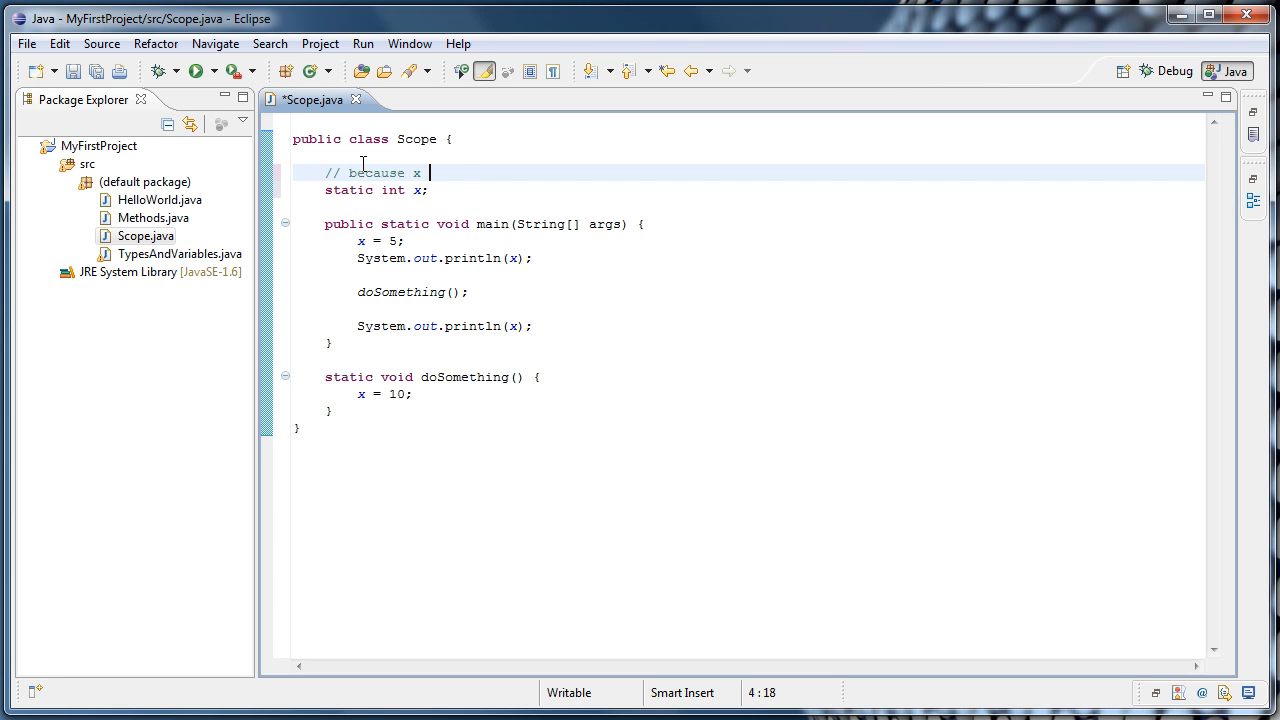
Write the comment that once x is declared it is in scope to any method.
type("is declared outside of any metho")
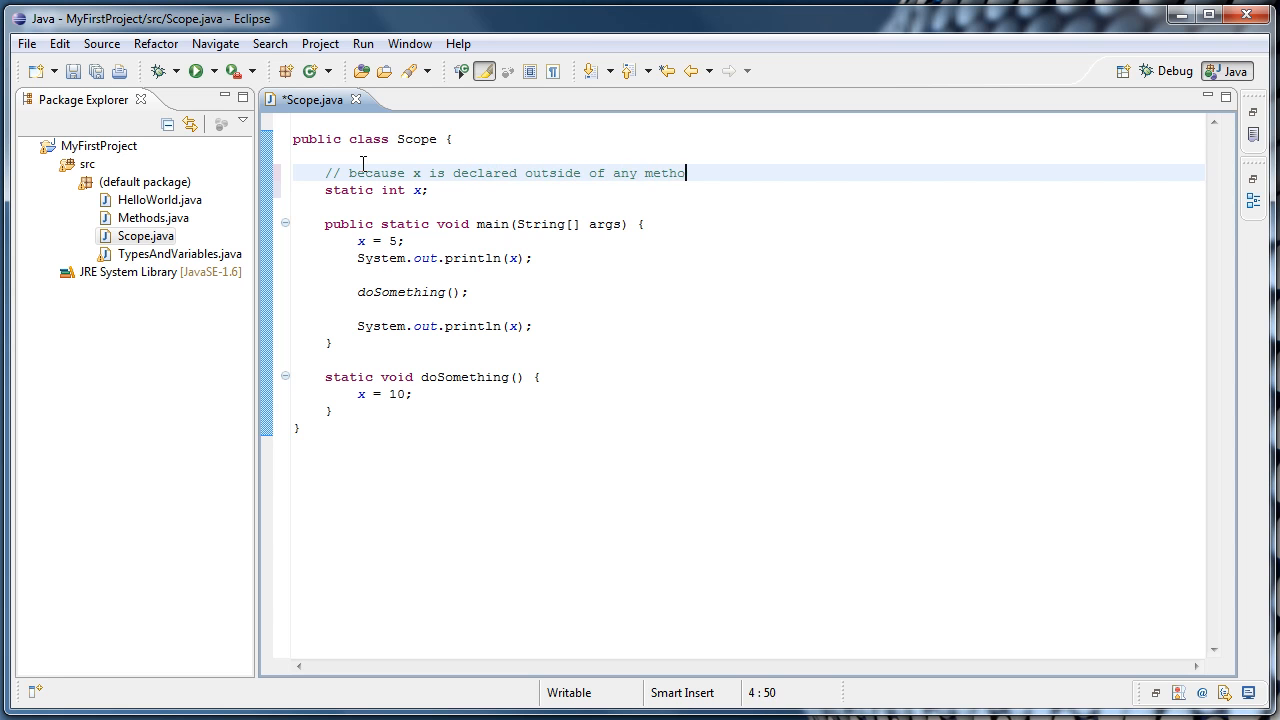
type("d, it is")
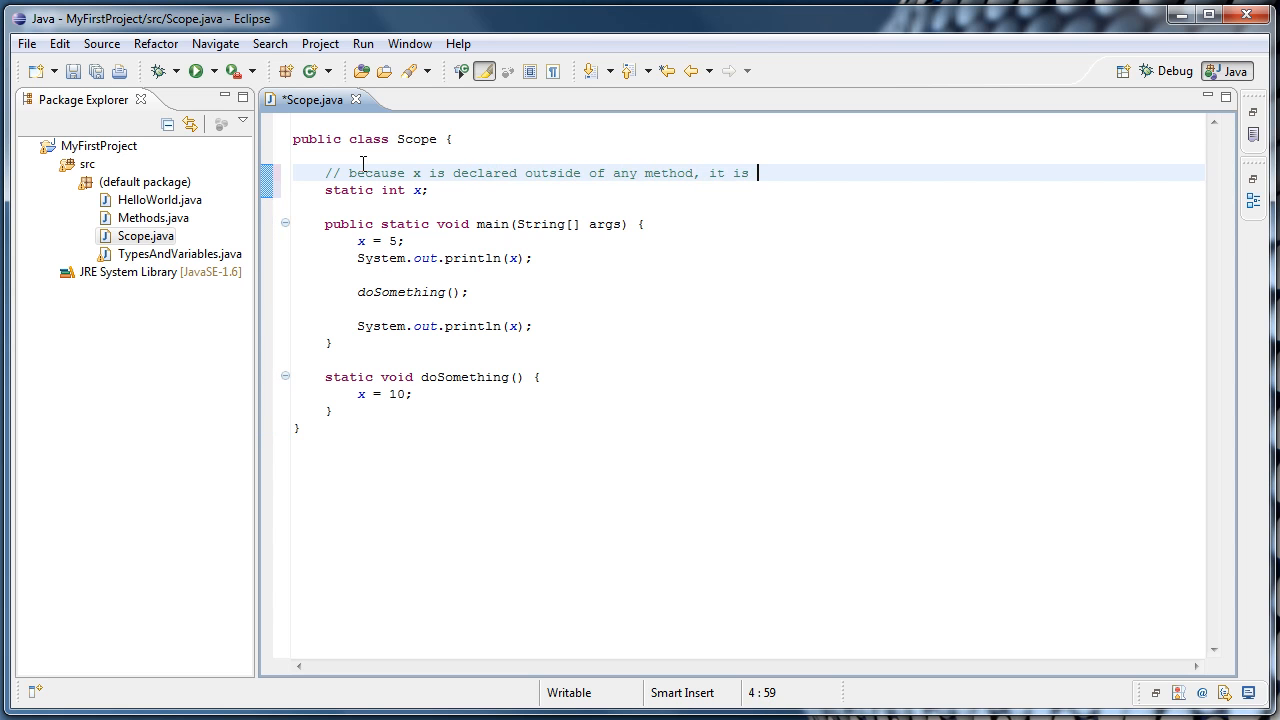
type("in scope to all methods, in other words")
type("//")
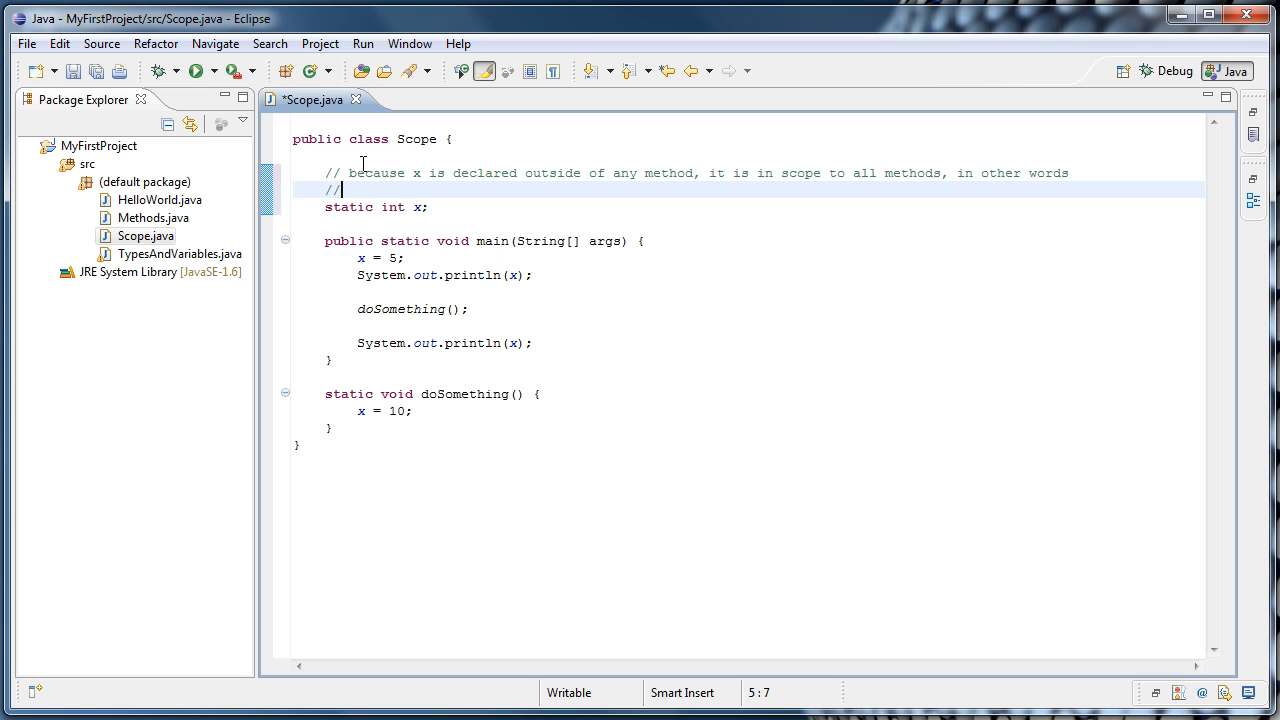
type("any method can access")
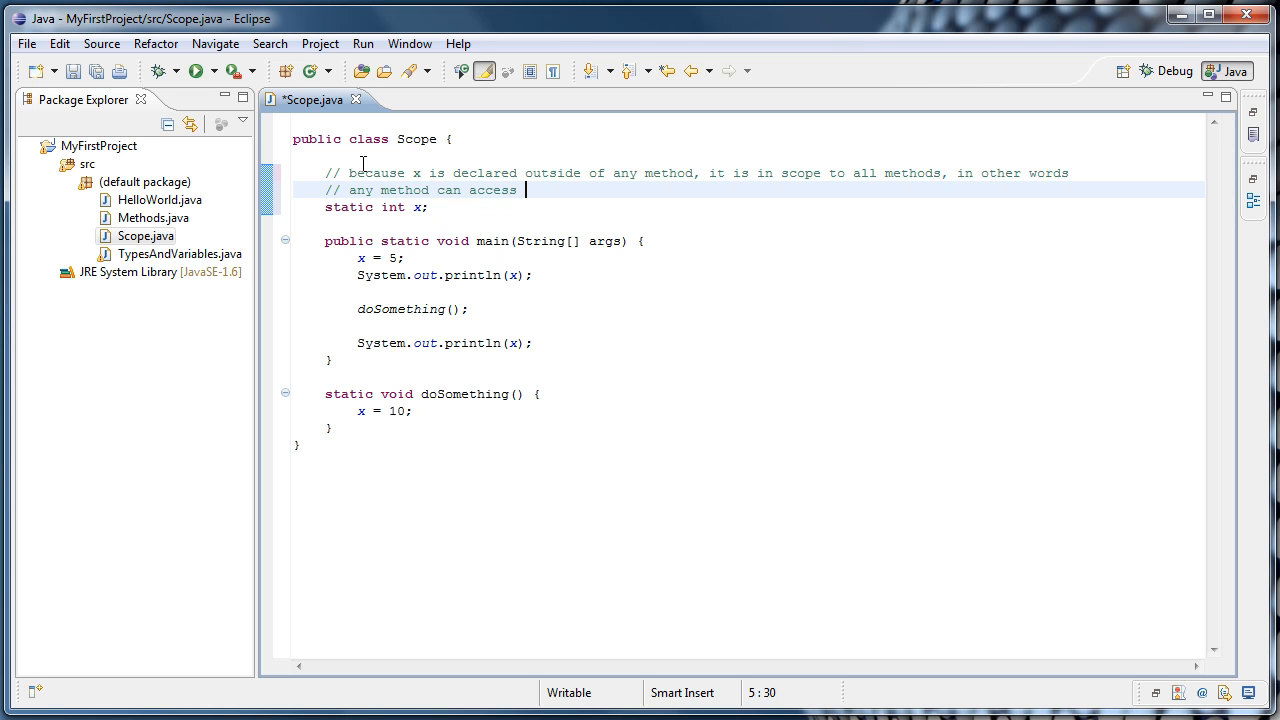
type("x")
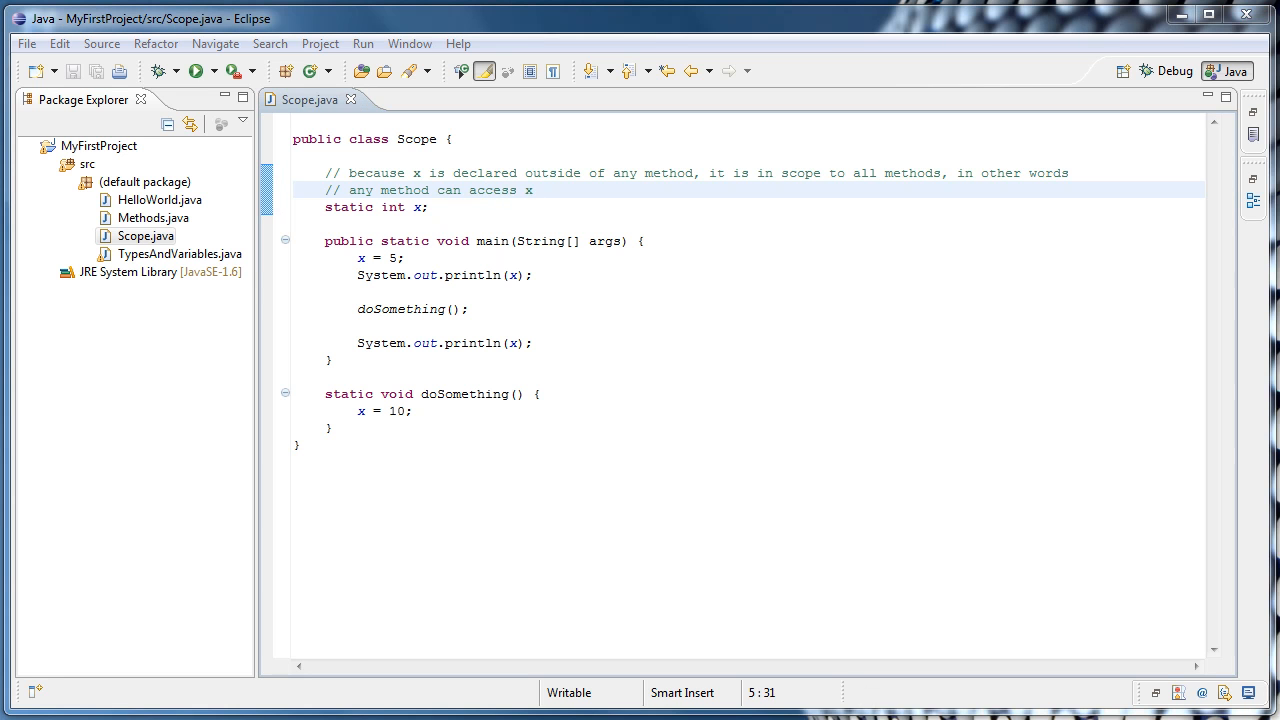
mouse_move(350, 428)
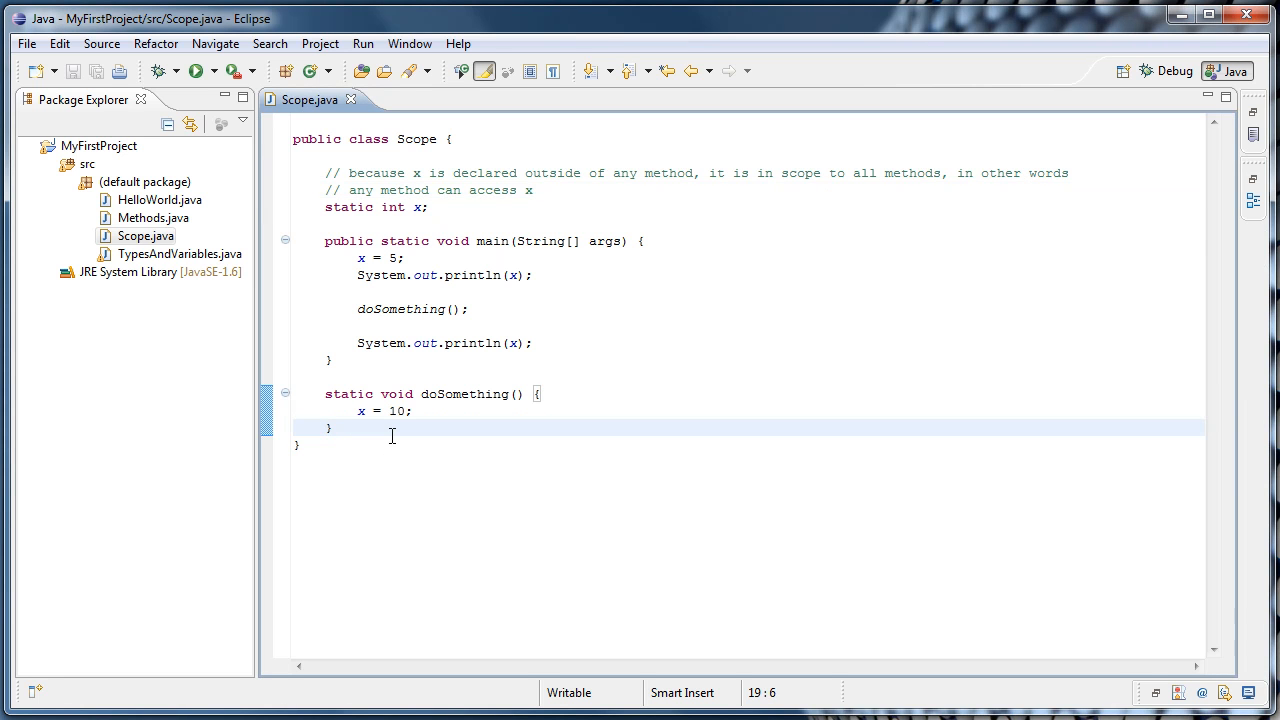
Add an empty static void doSomethingLocally() method after doSomething.
type("s")
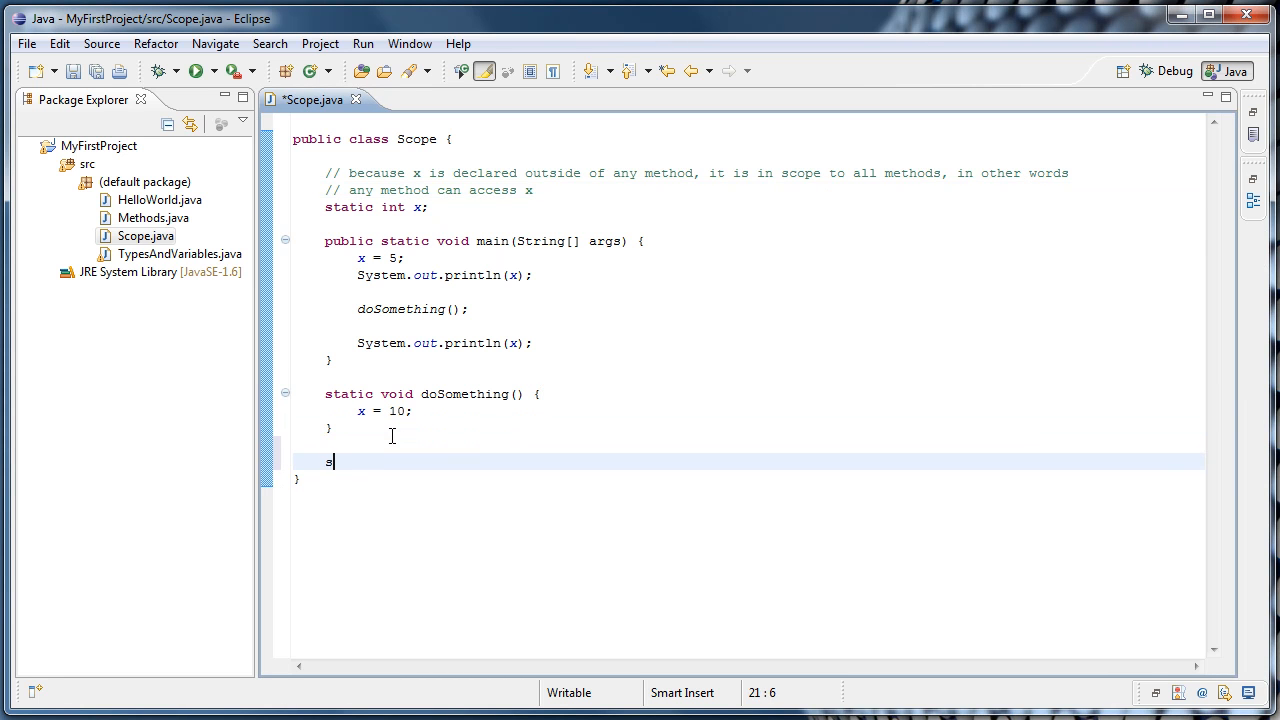
type("static void d")
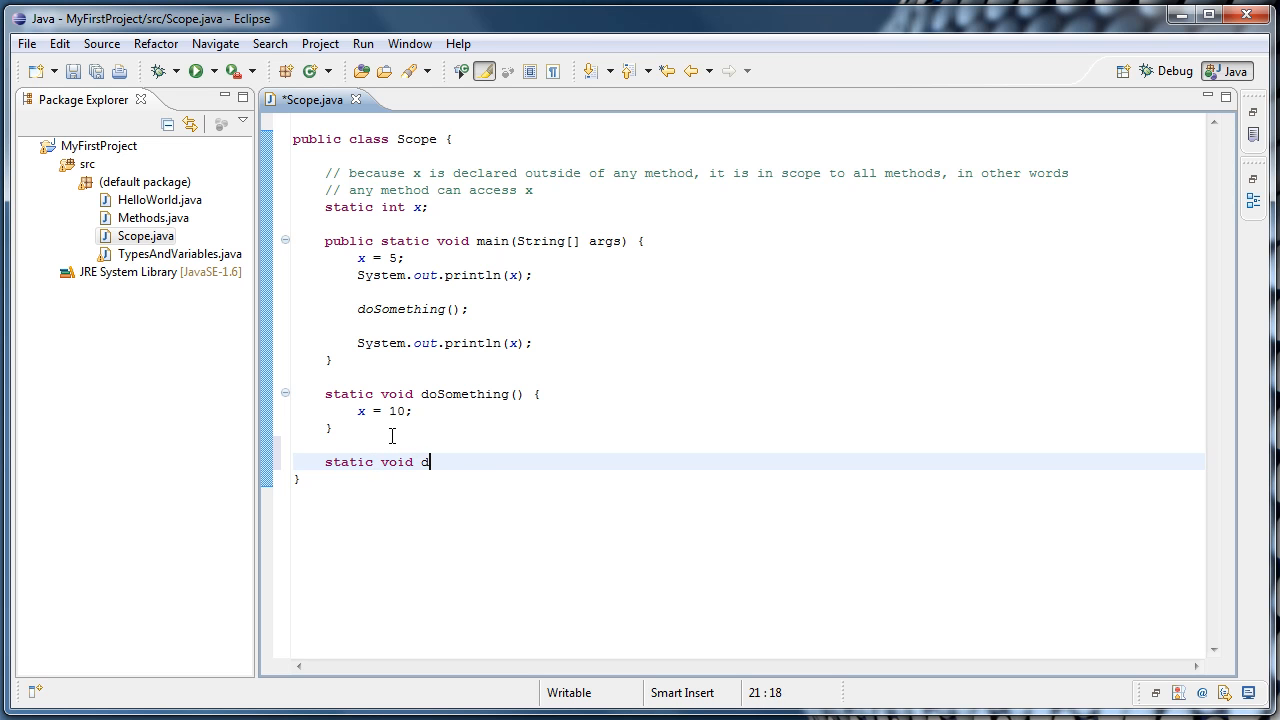
type("oSomethingLoca")
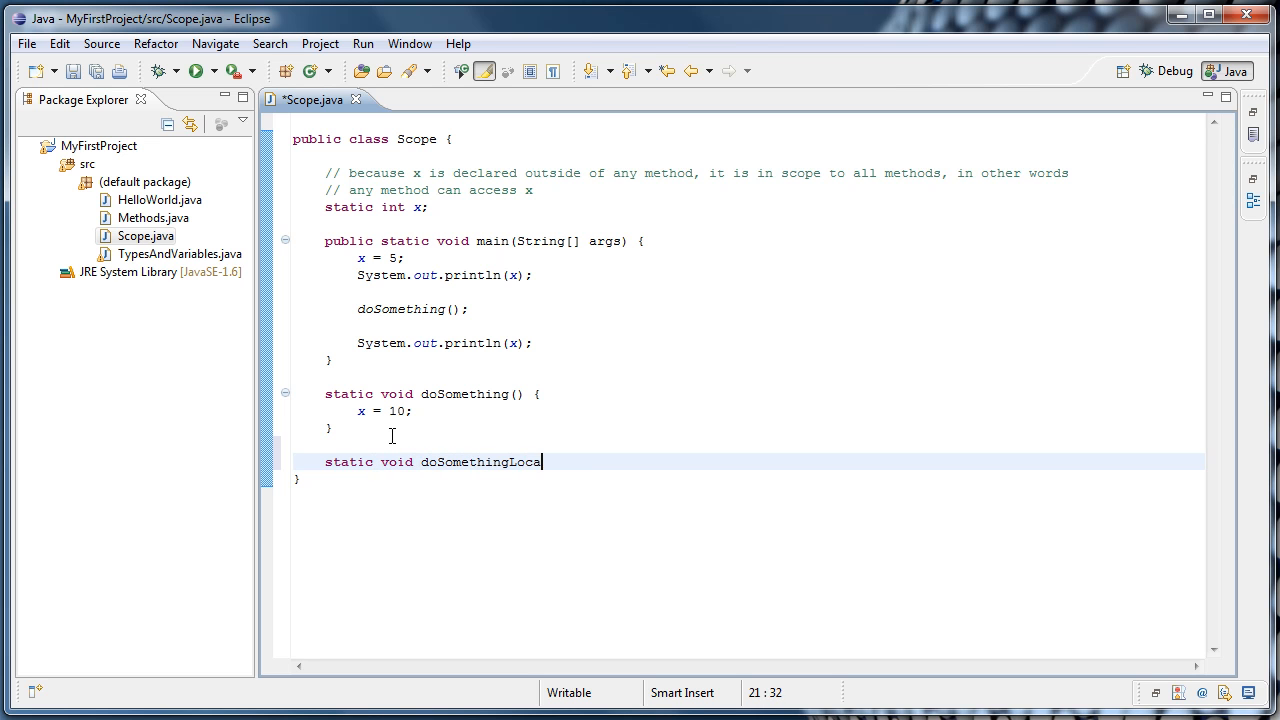
type("lly()")
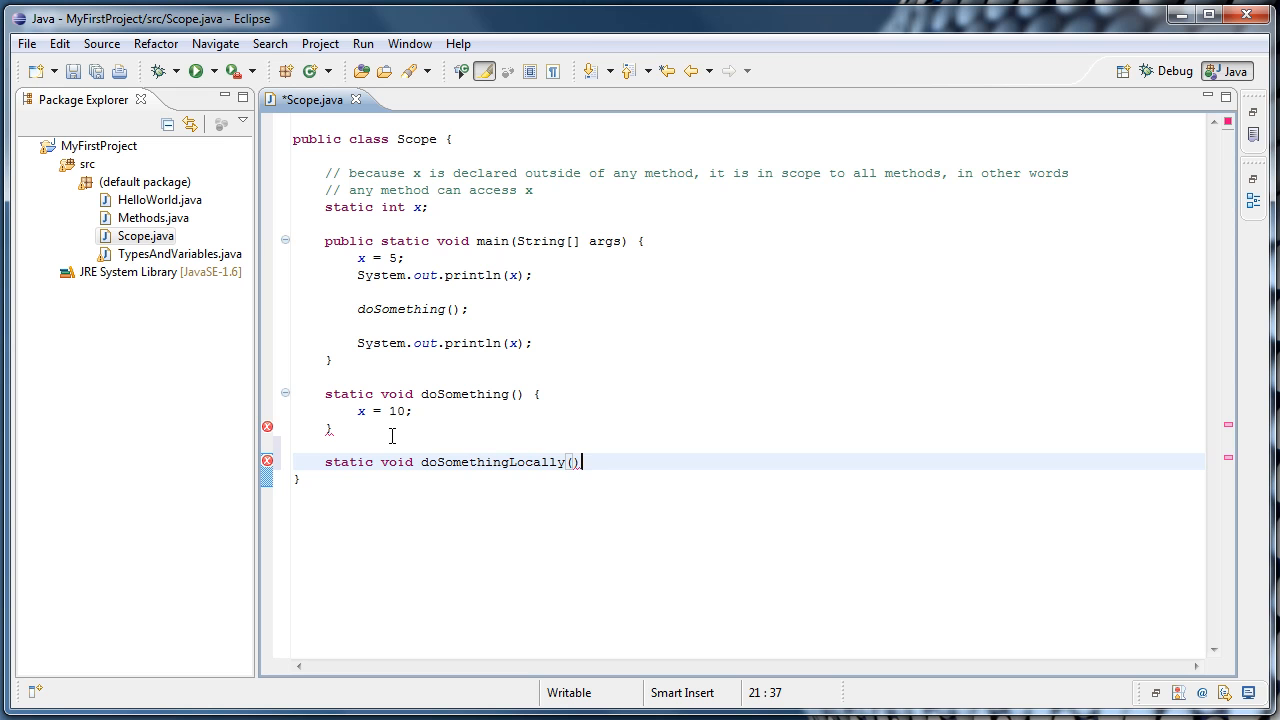
type("{")
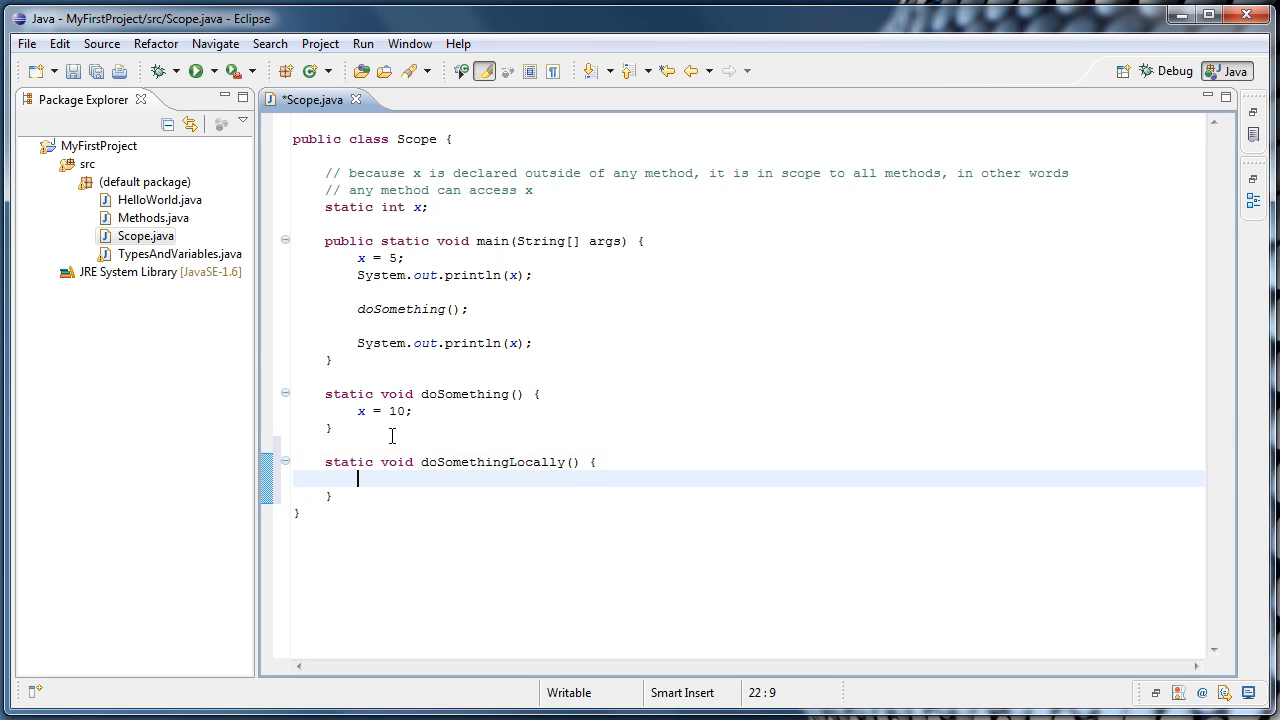
Declare int y = 100; inside doSomethingLocally.
type("i")
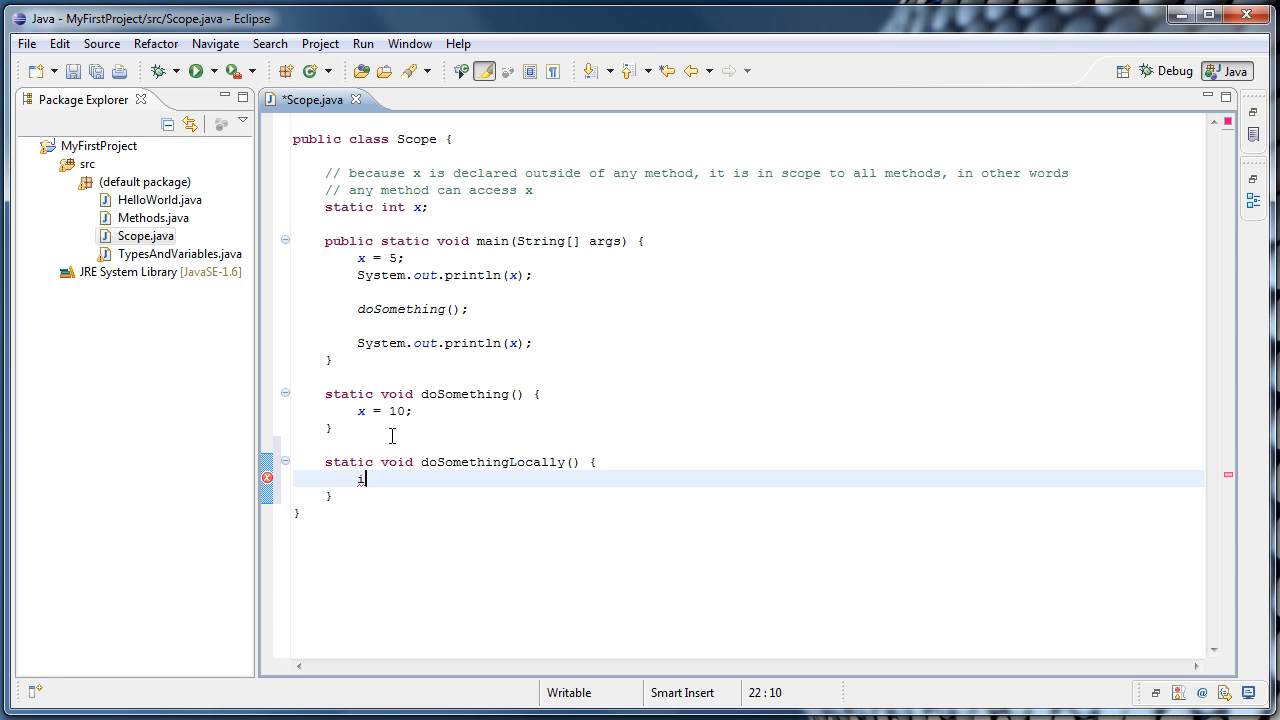
type("int y")
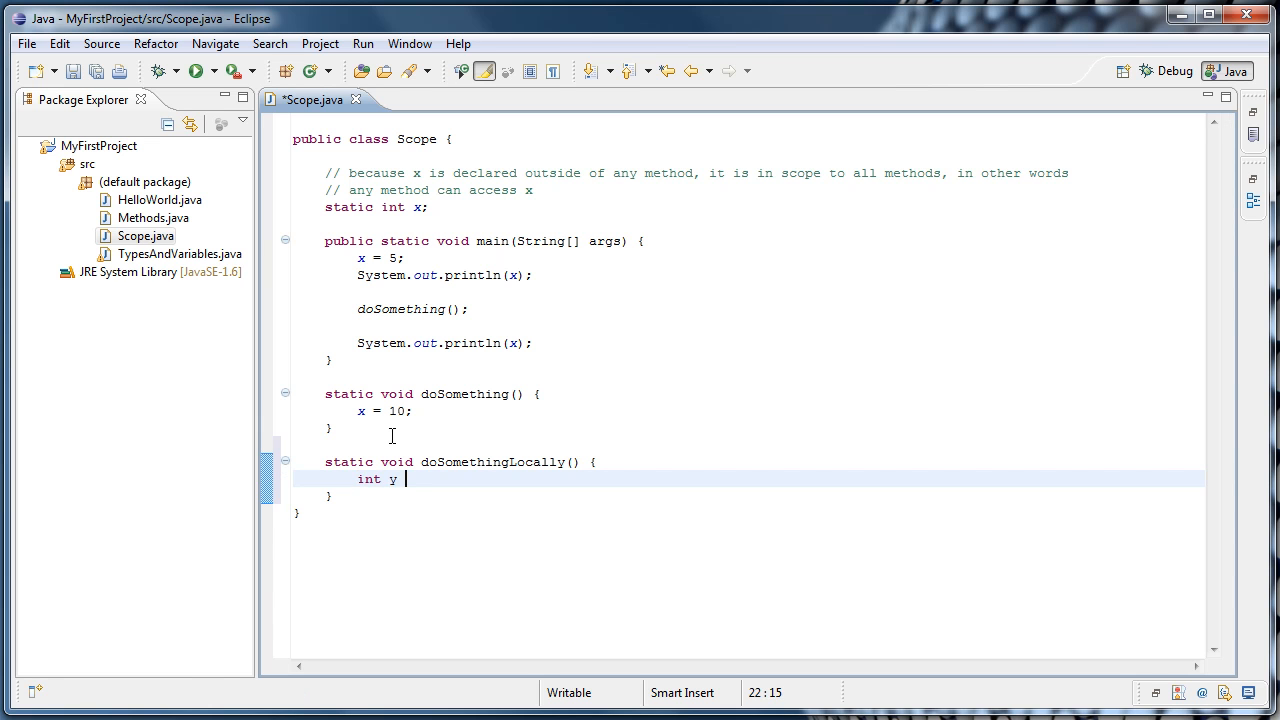
type("= 100;")
type("//")
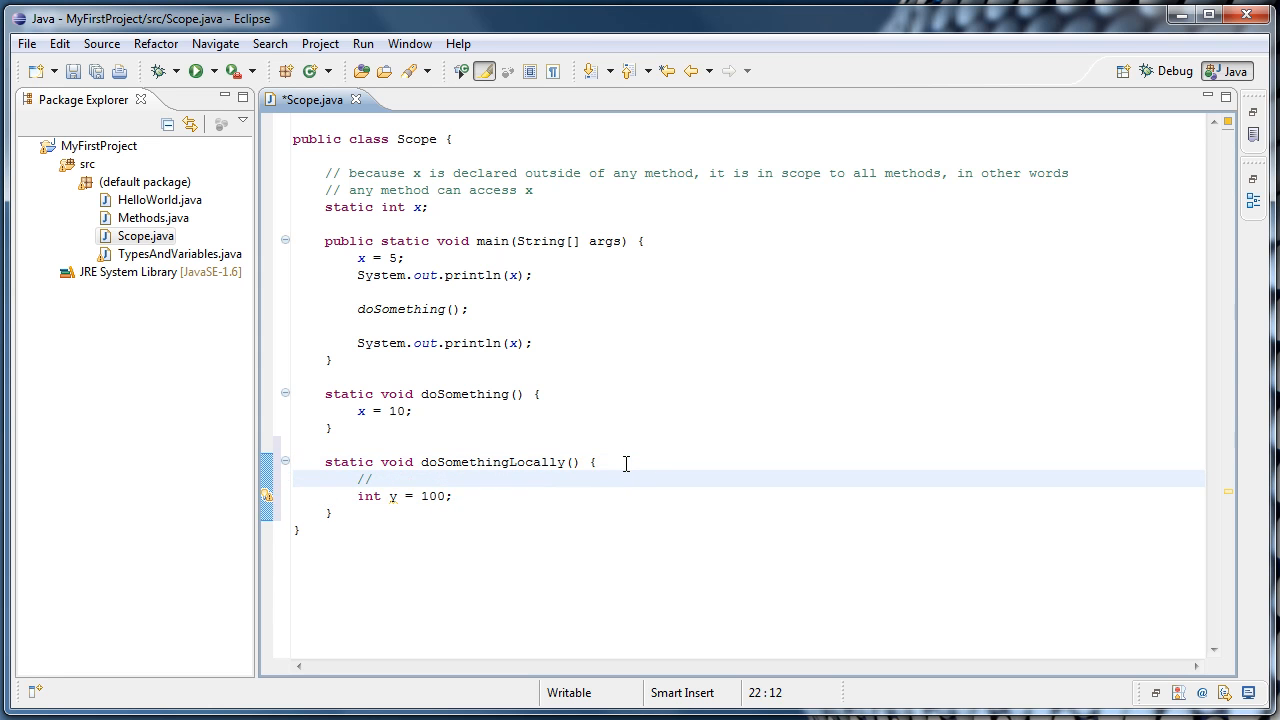
Write the comment that because y is declared here it is local to this method.
type("becau")
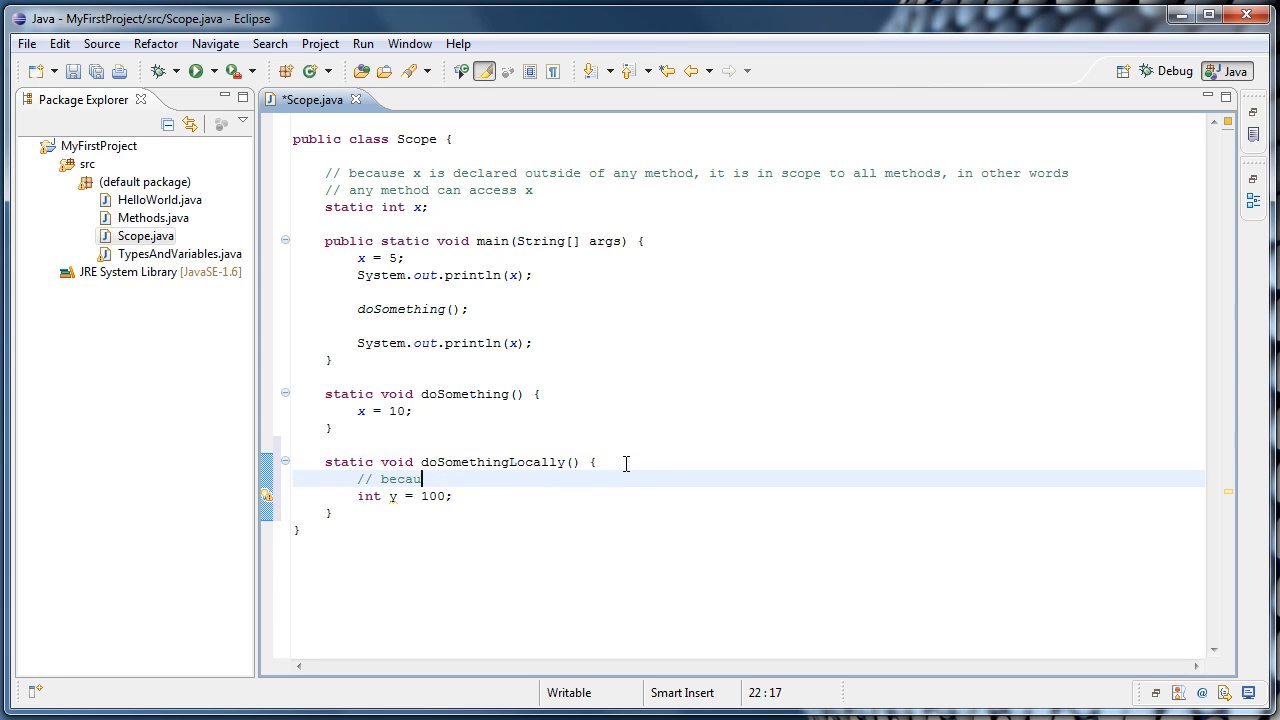
type("se y is declared inside of this metho")
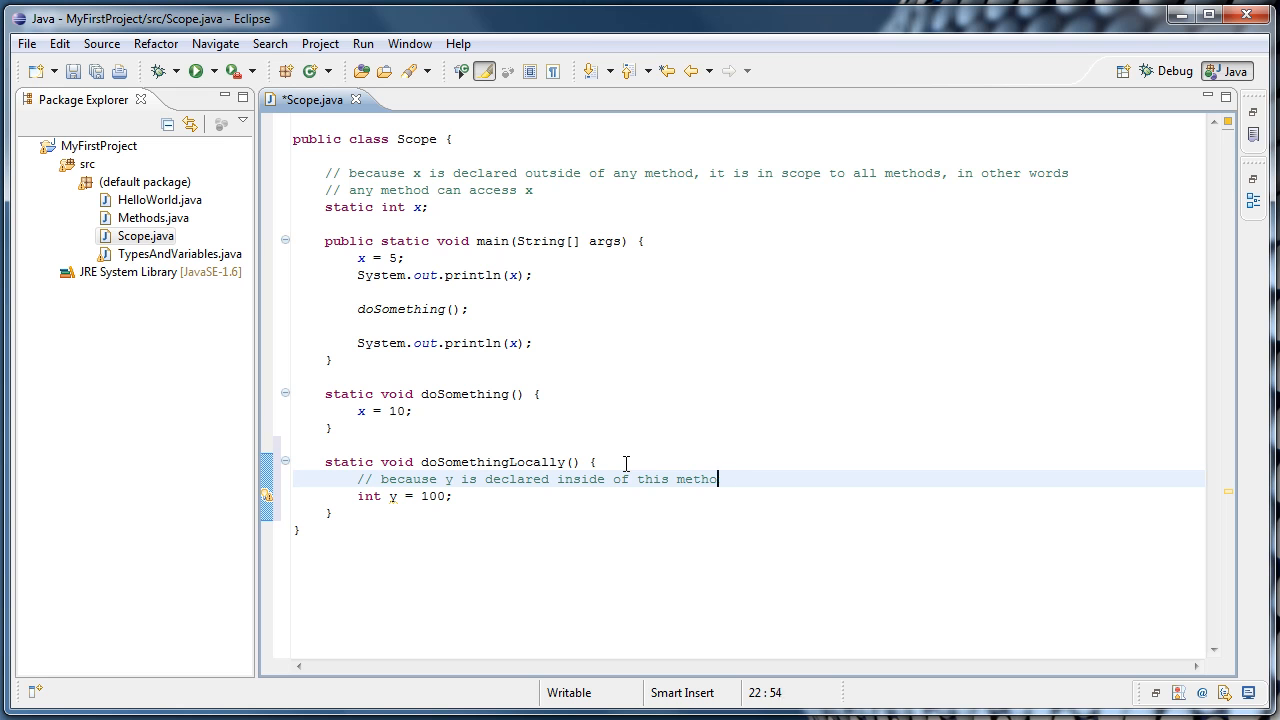
type("d, it is lo")
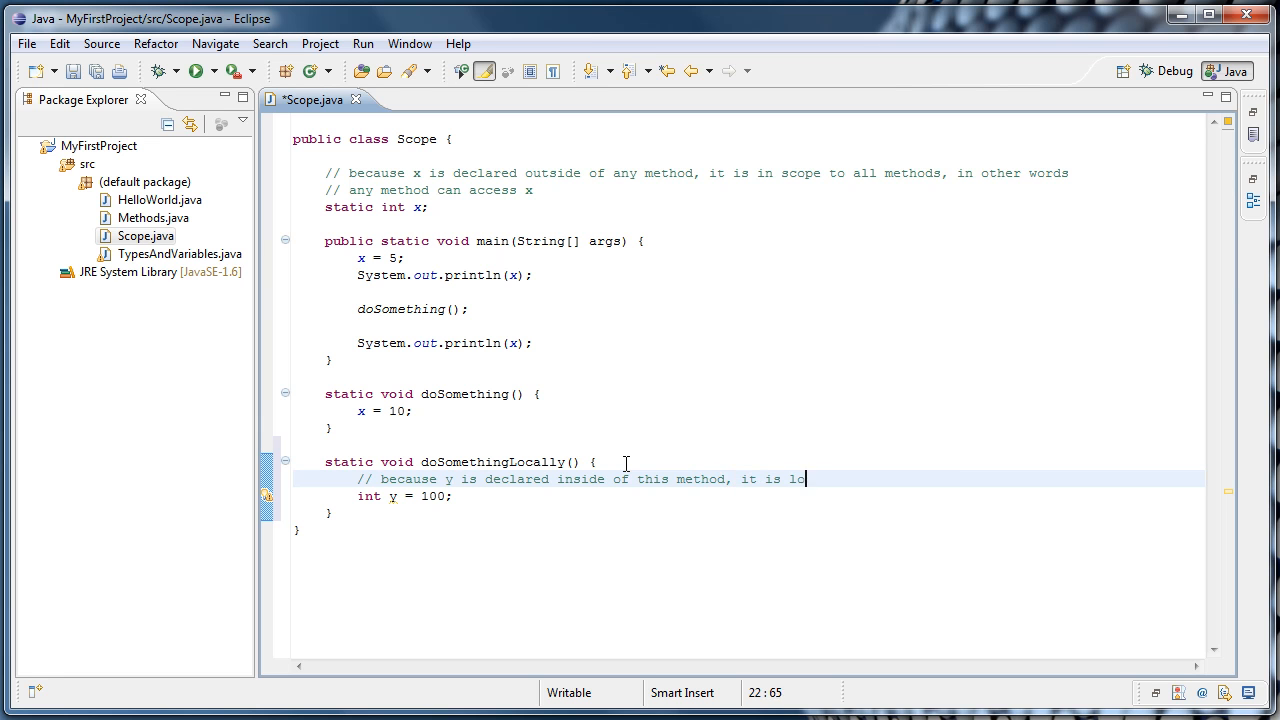
type("cal to this method")
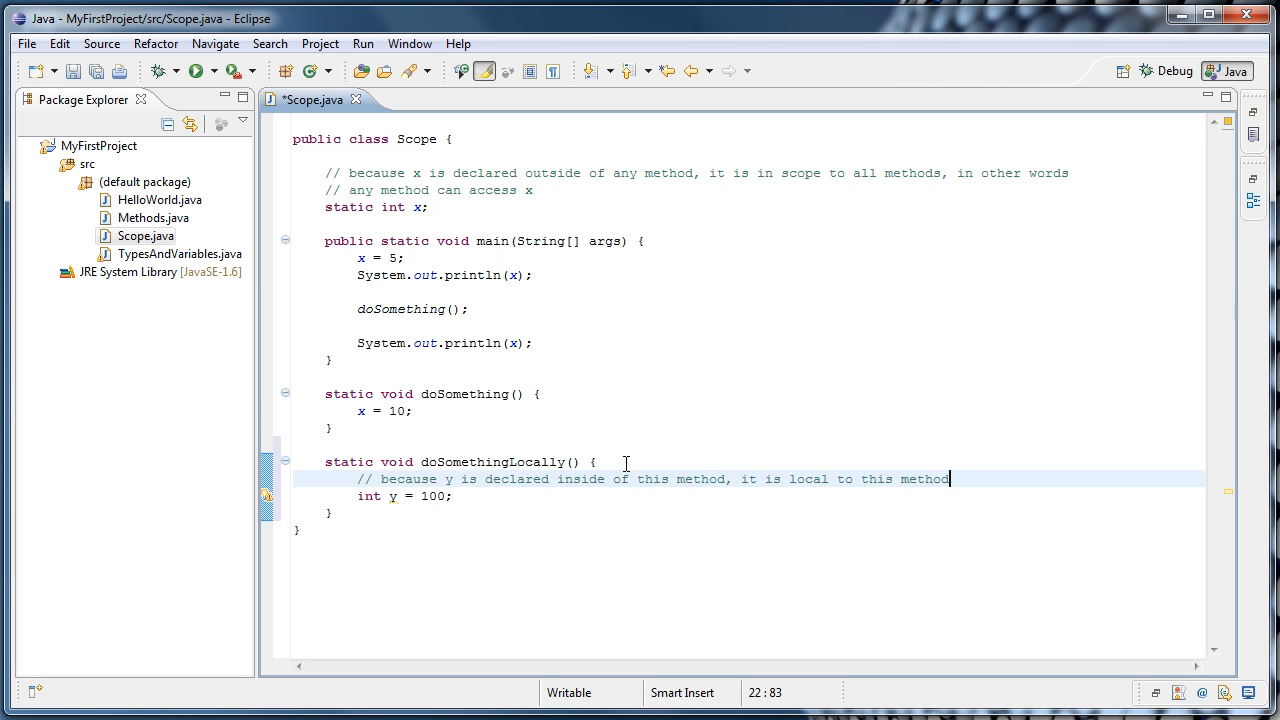
type(", in other words")
type("// no other method has access to y")
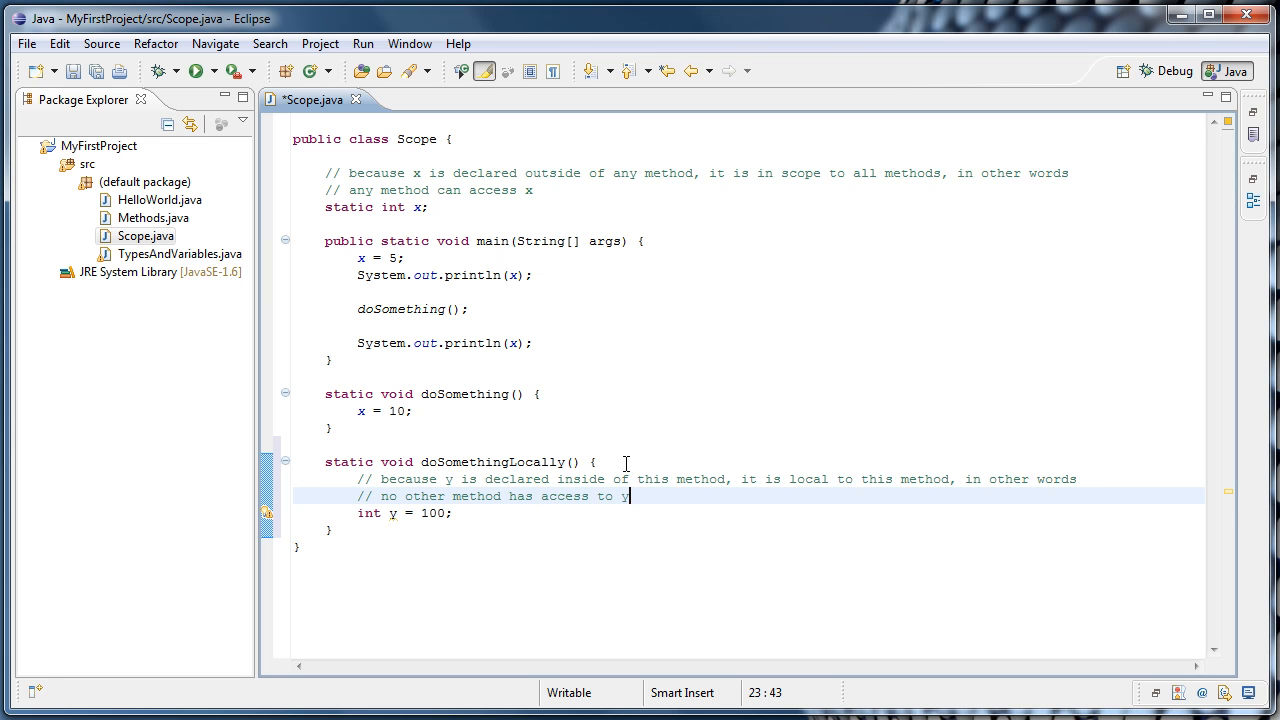
left_click(452, 512)
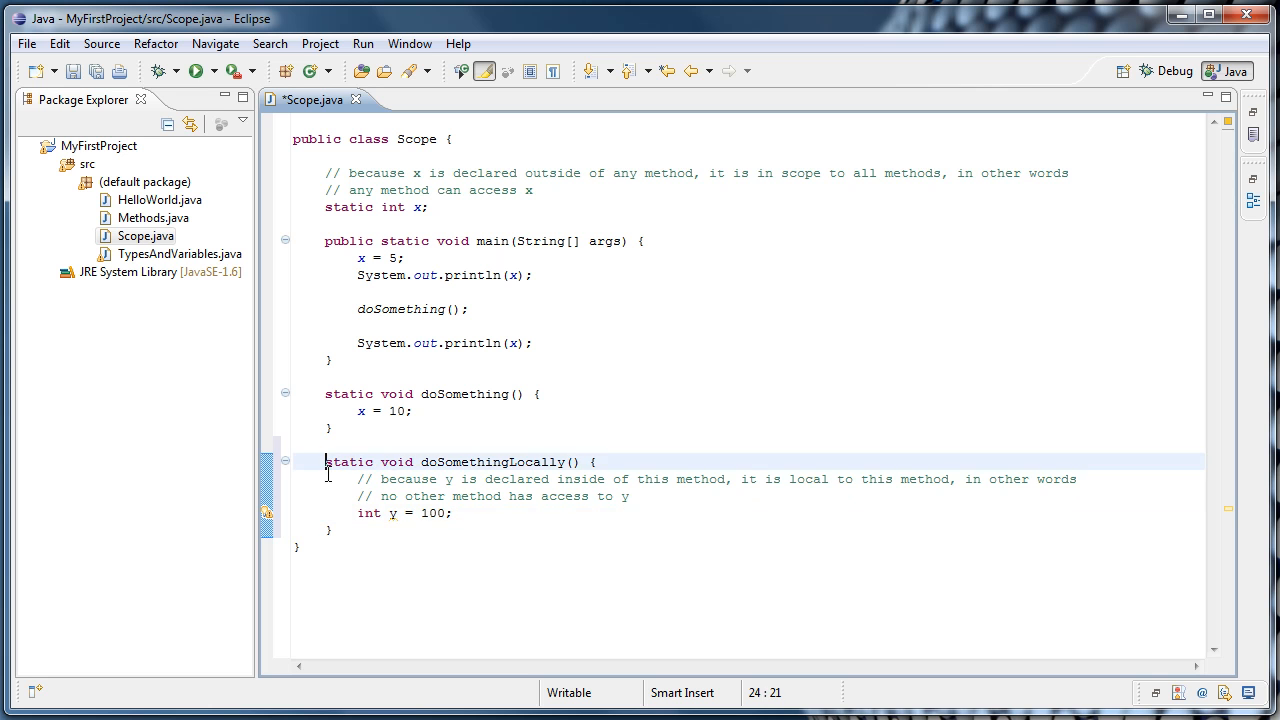
left_click_drag(324, 460, 336, 530)
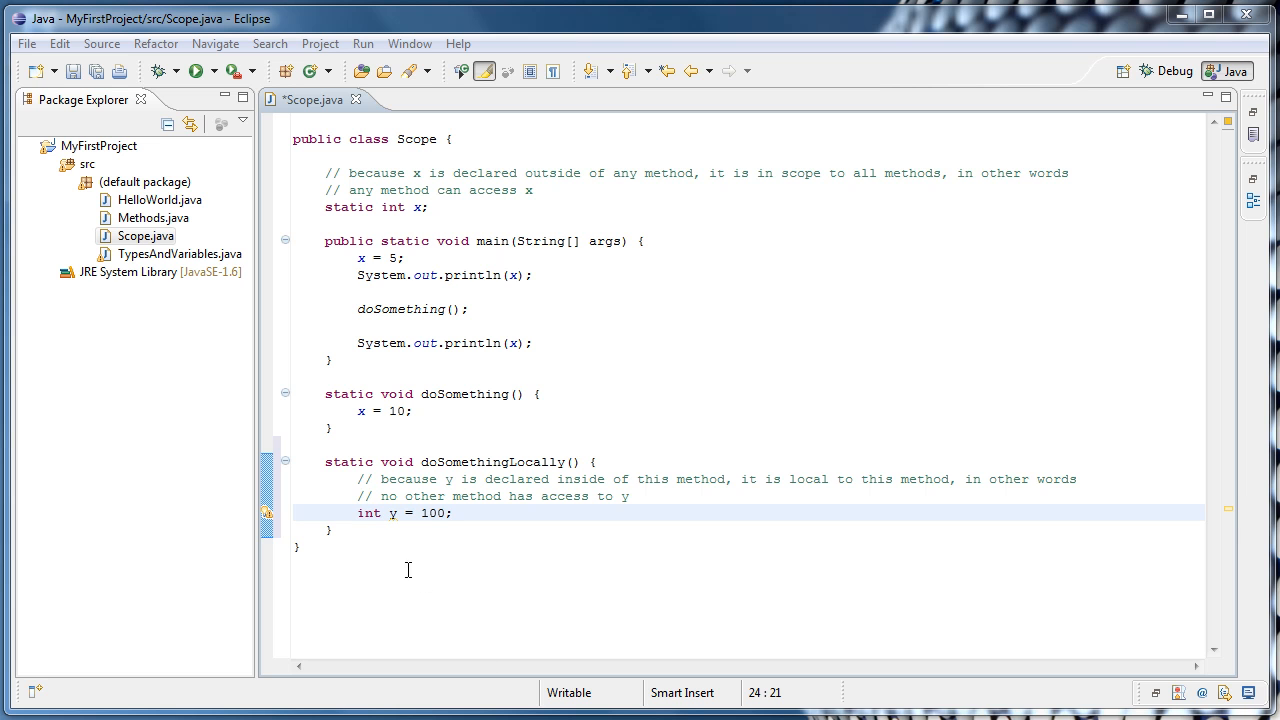
mouse_move(432, 668)
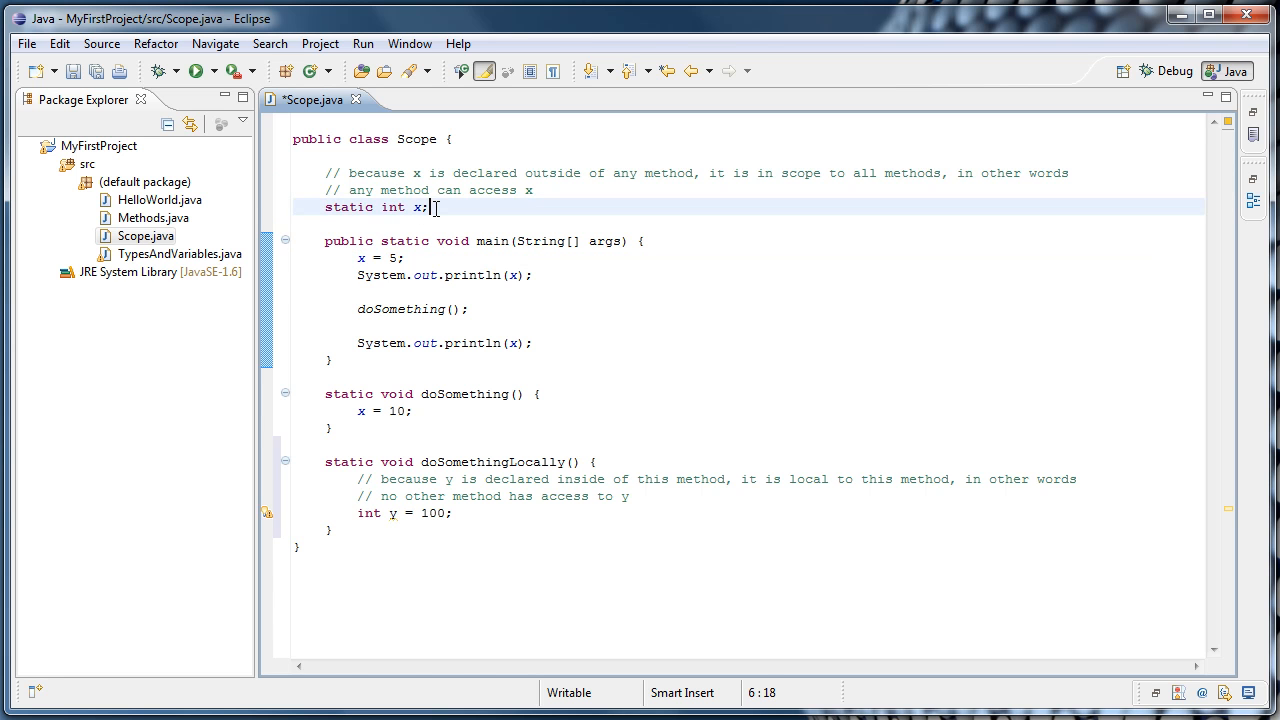
Comment static int x; as declaring the variable x and x = 5; as assigning a value to x.
type("// decla")
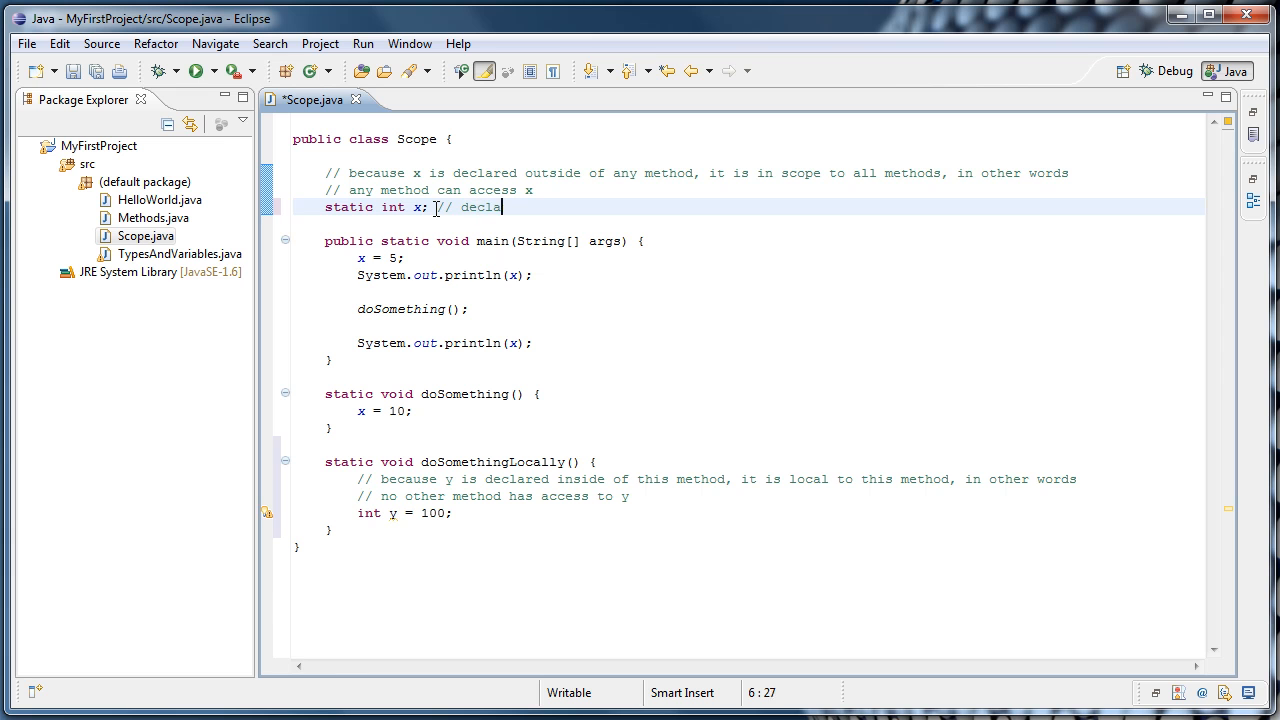
type("ring the variable x")
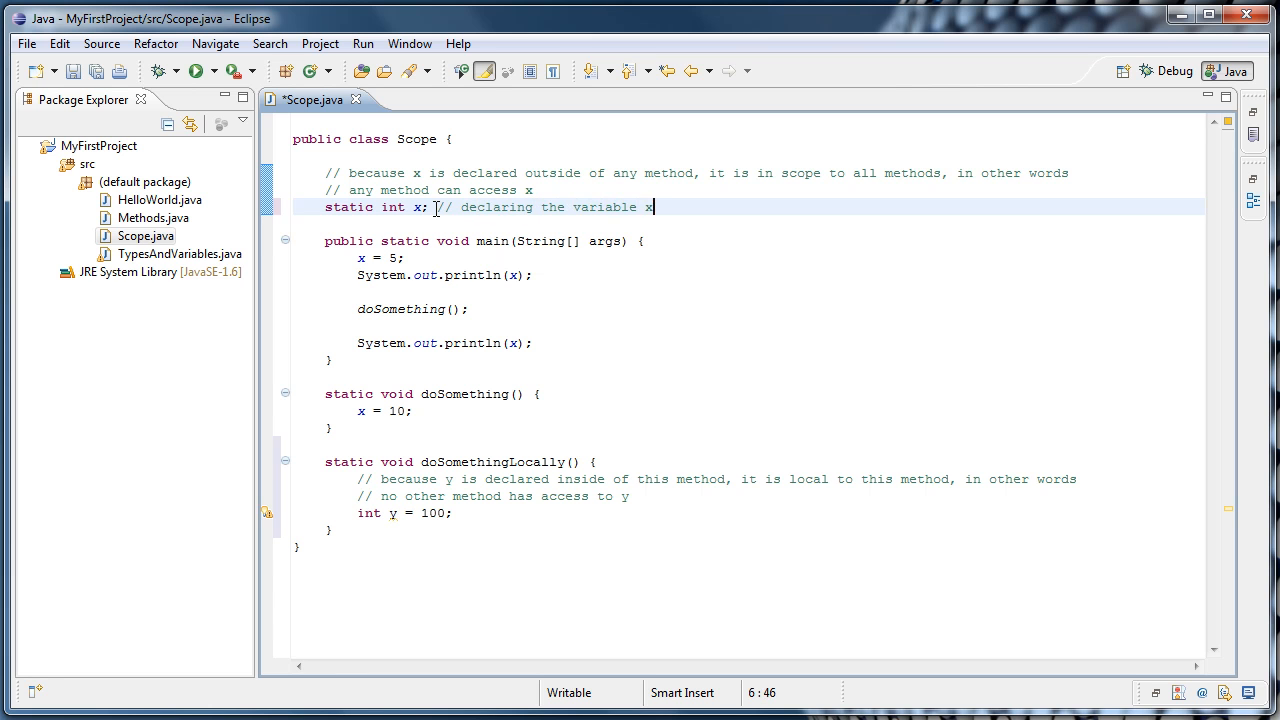
left_click(412, 258)
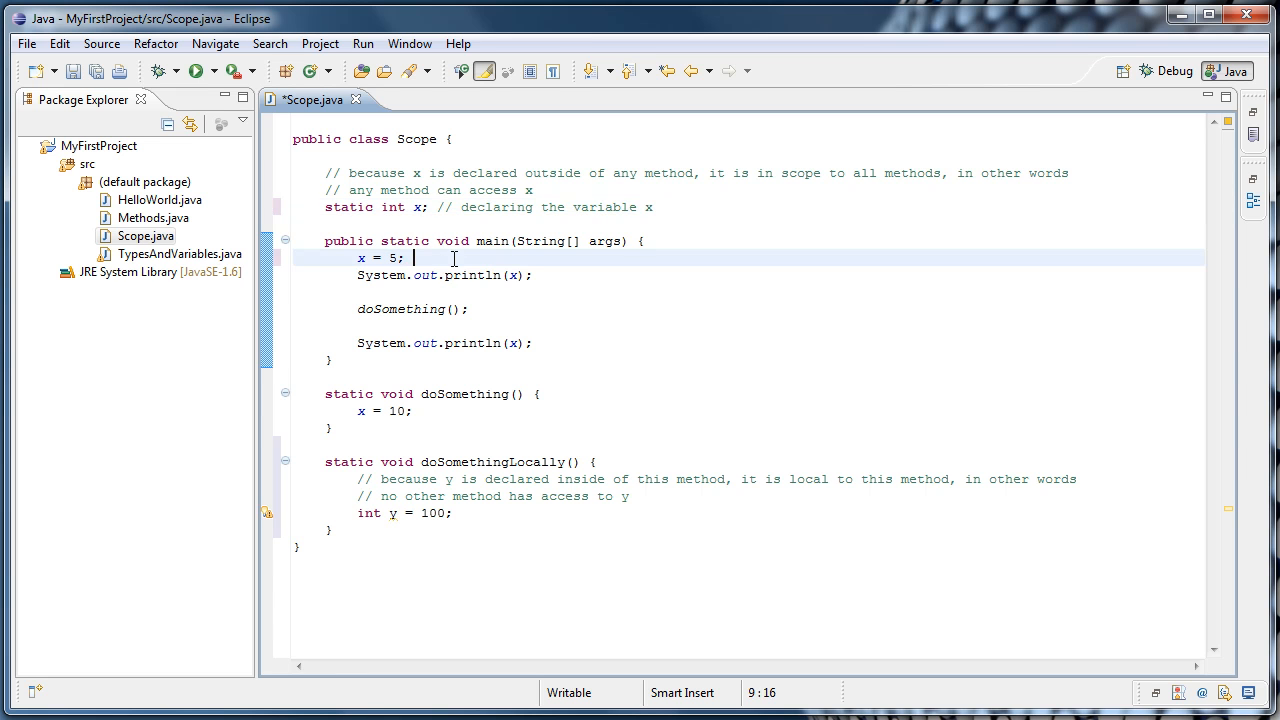
type("// a")
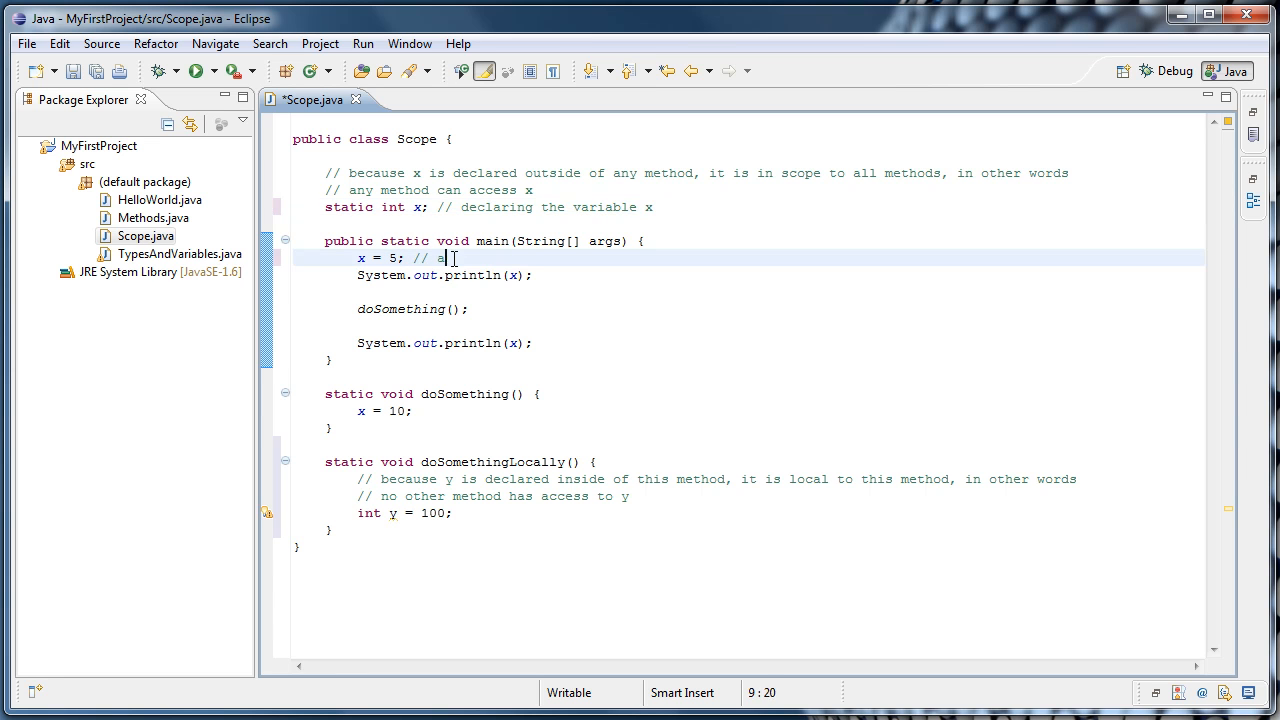
type("ssigning a bvalue")
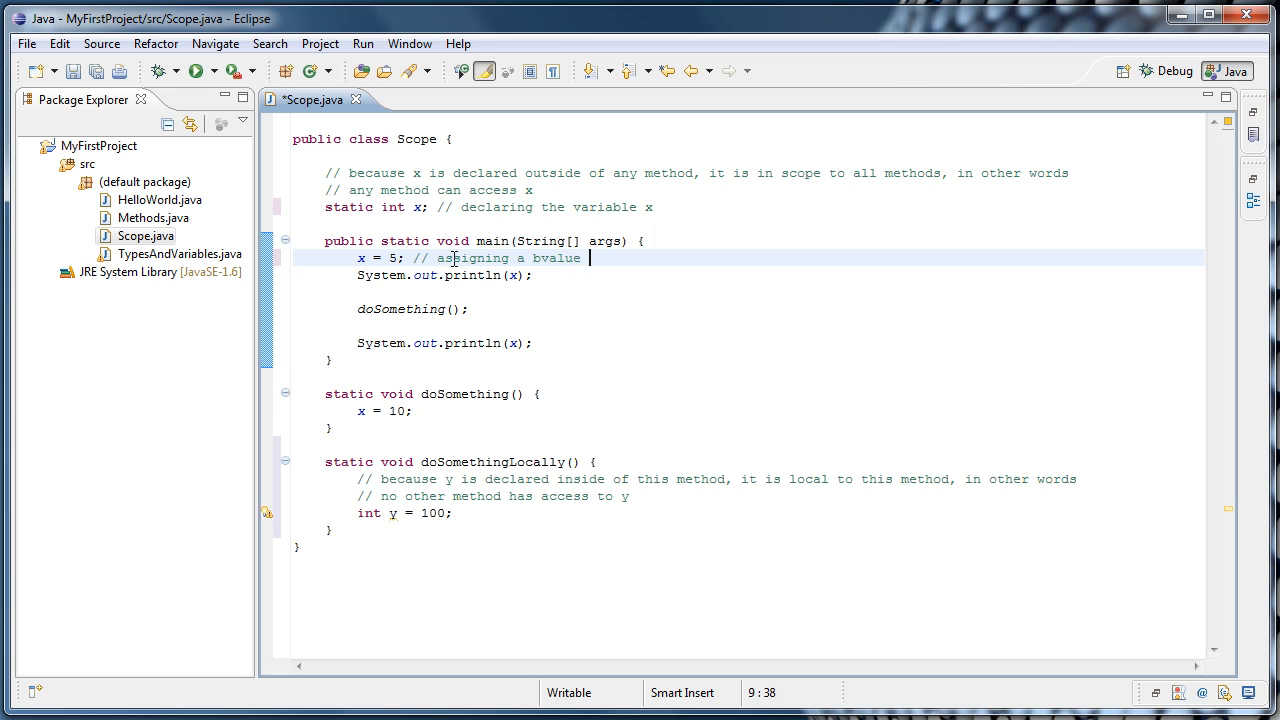
key("BackSpace")
type(" to x")
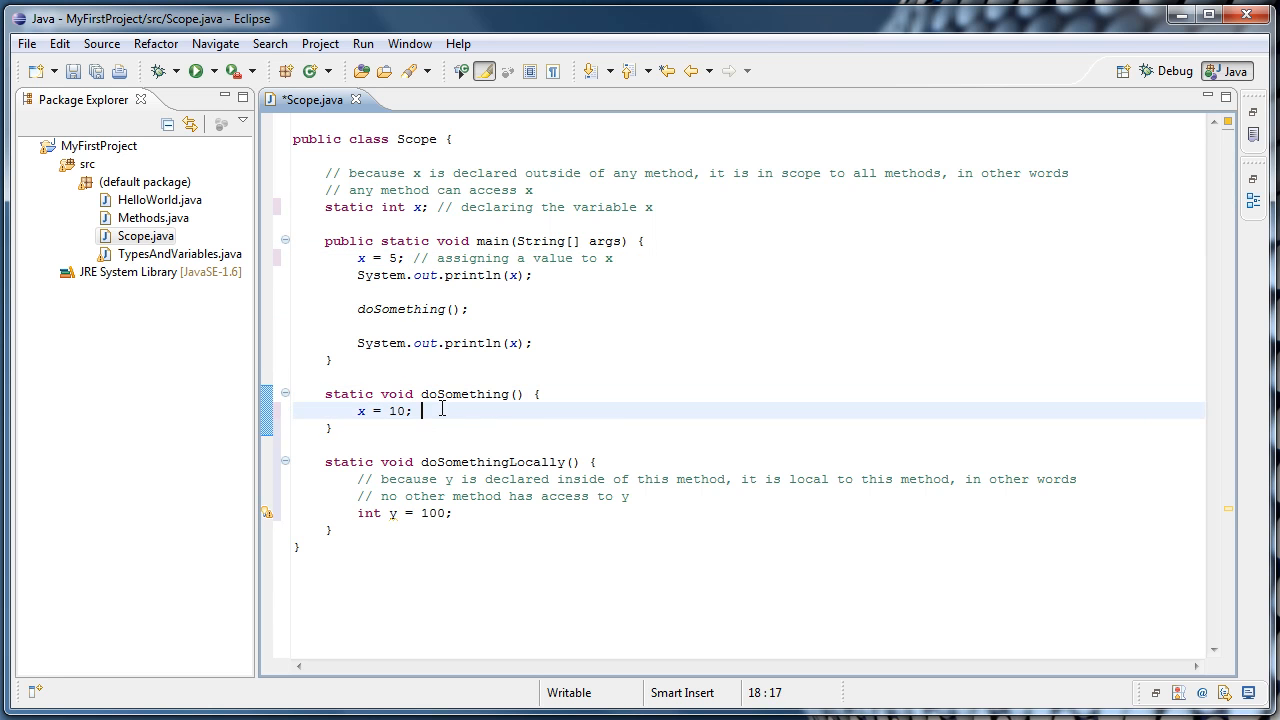
Comment x = 10; in doSomething as '// assigning a value to x'.
type("// assigning a value to x")
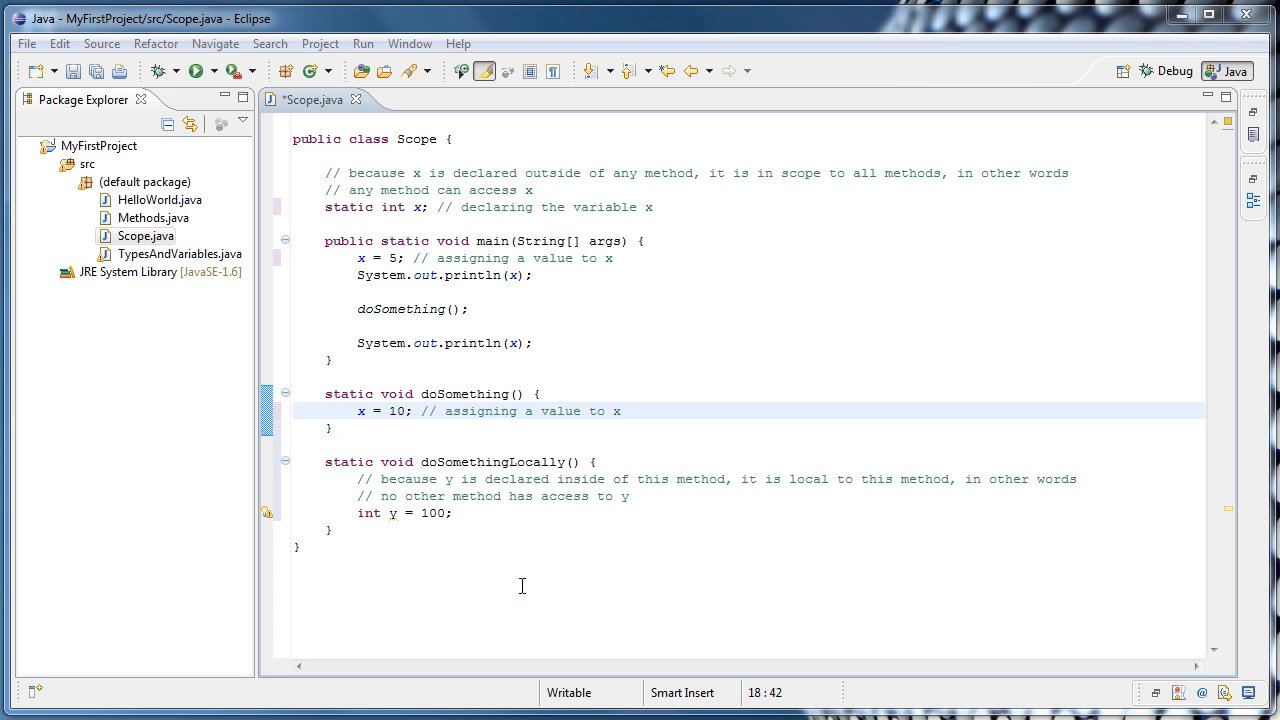
left_click(492, 512)
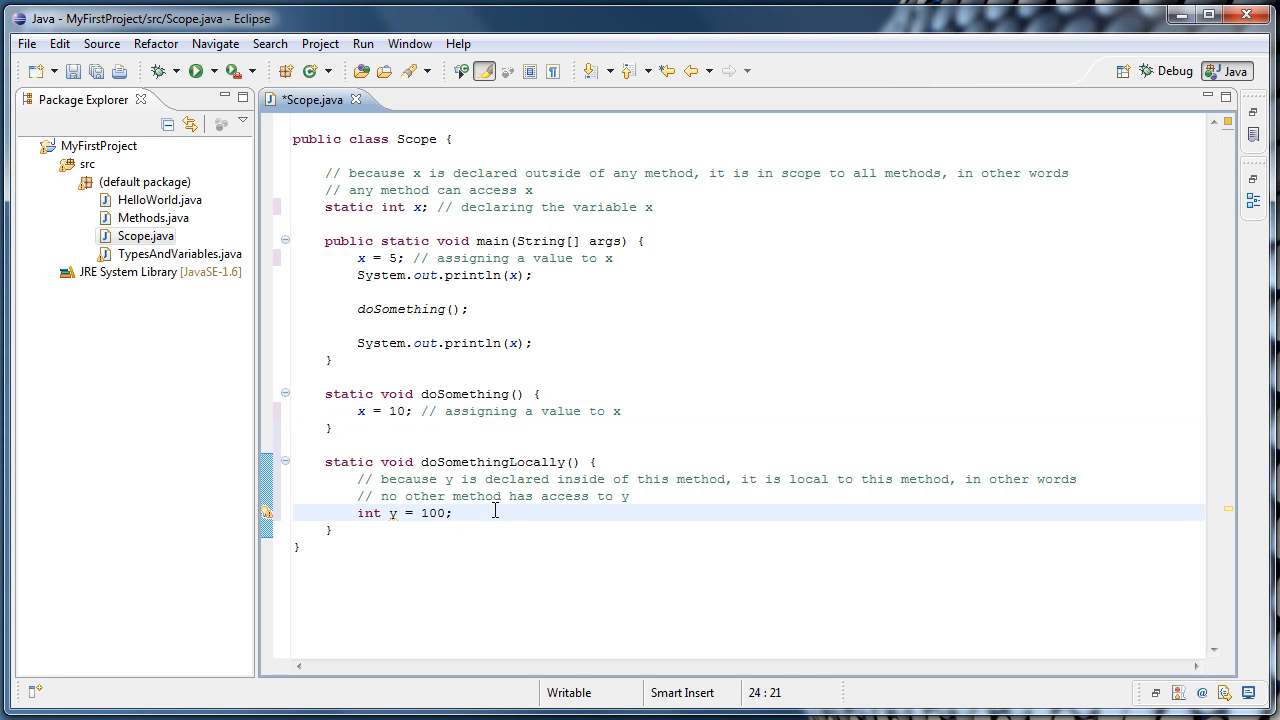
Comment int y = 100 as '// declaring and initializing the variable y'.
type("// declaring a")
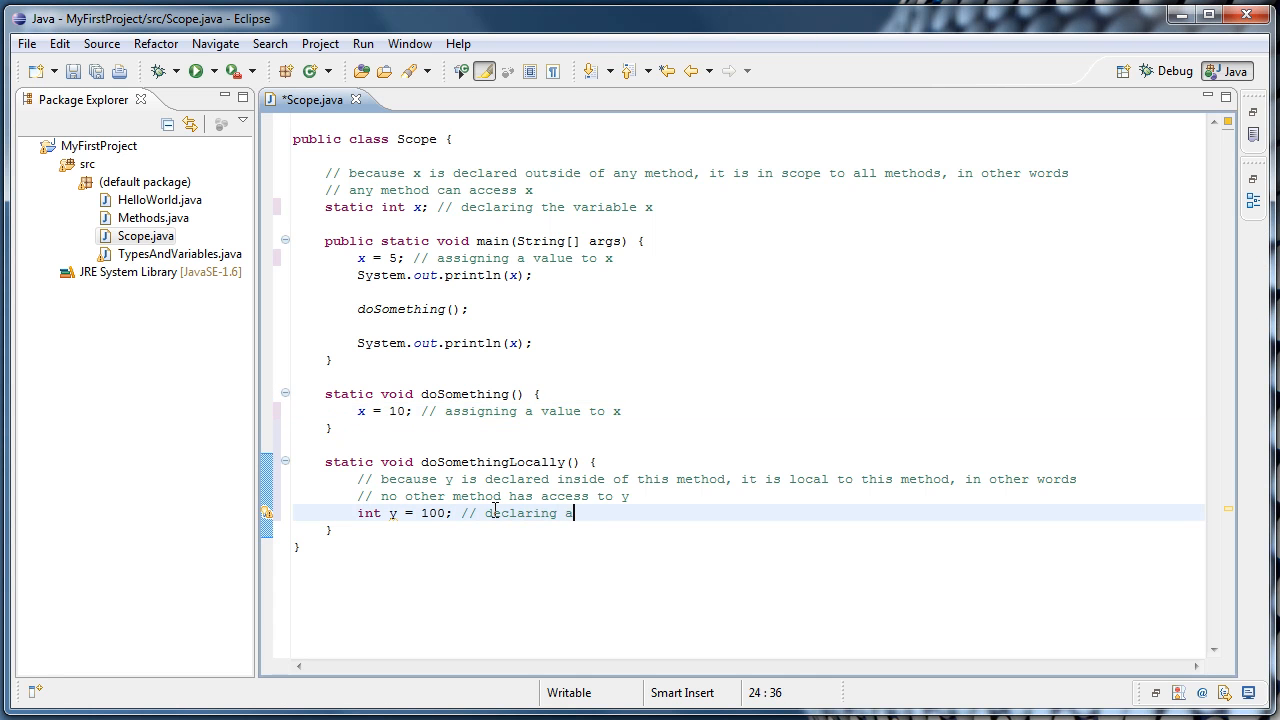
type("nd initializing")
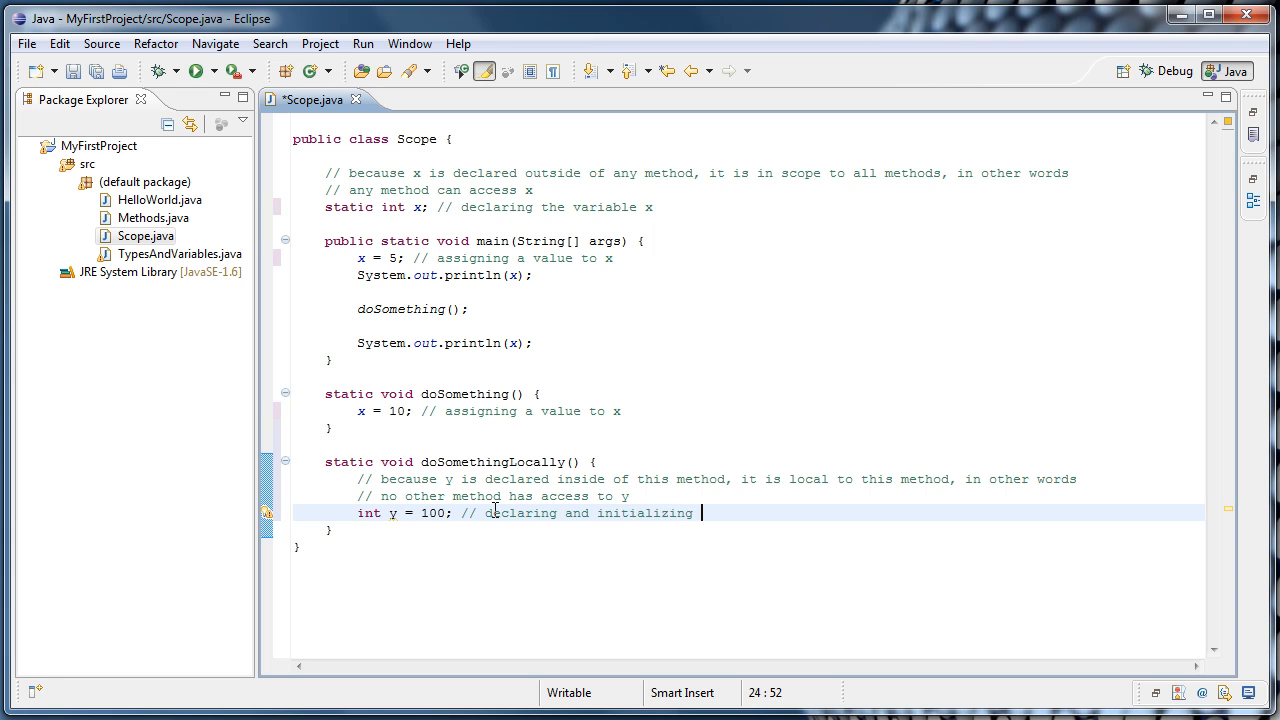
type("the variable y")
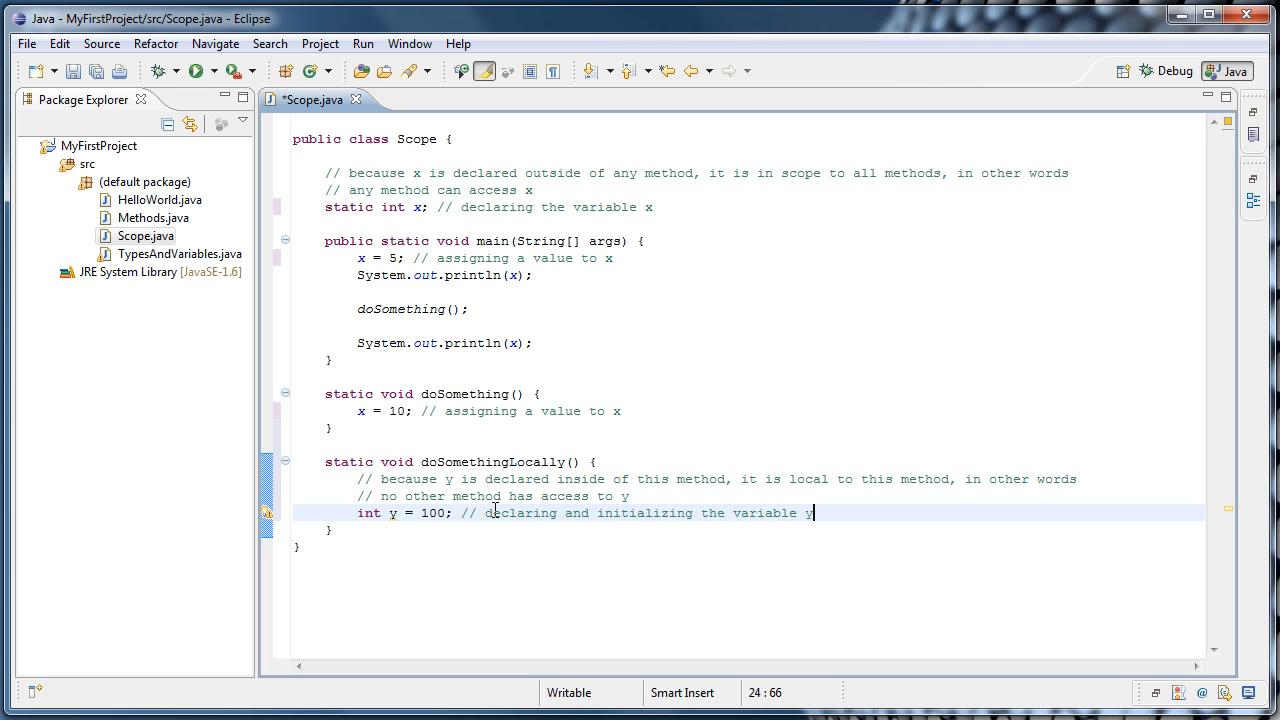
mouse_move(372, 620)
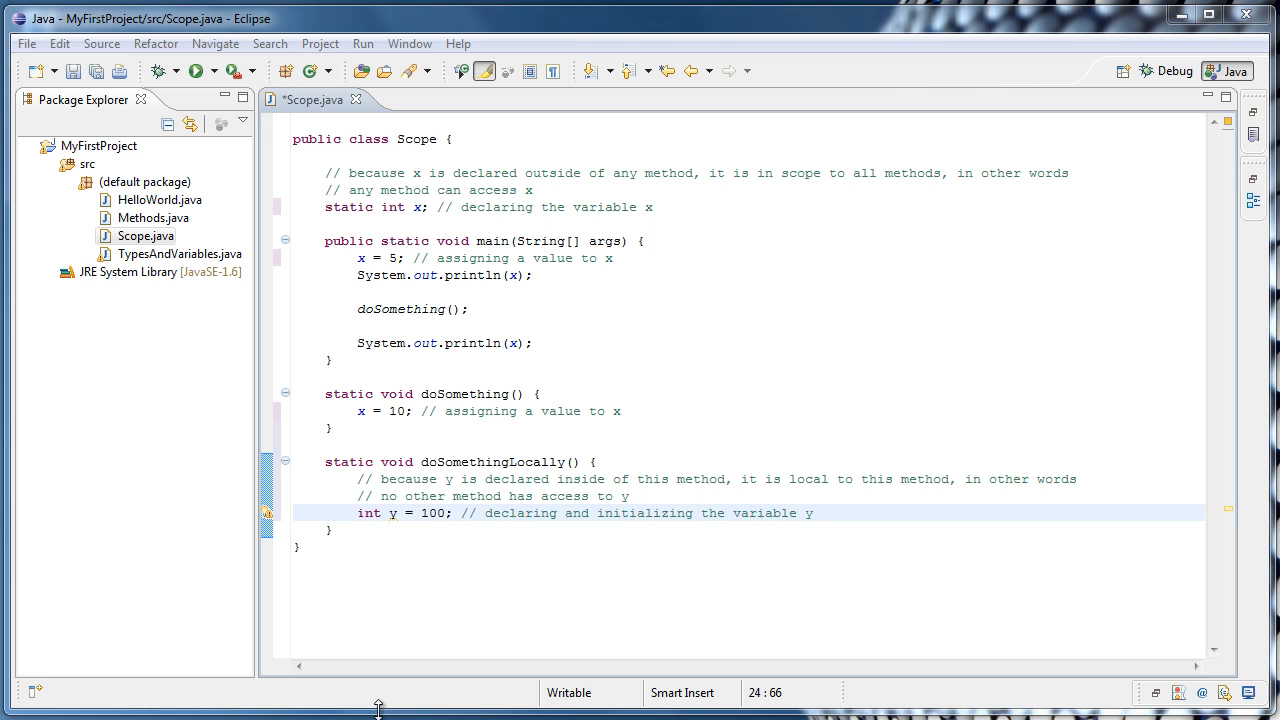
mouse_move(336, 284)
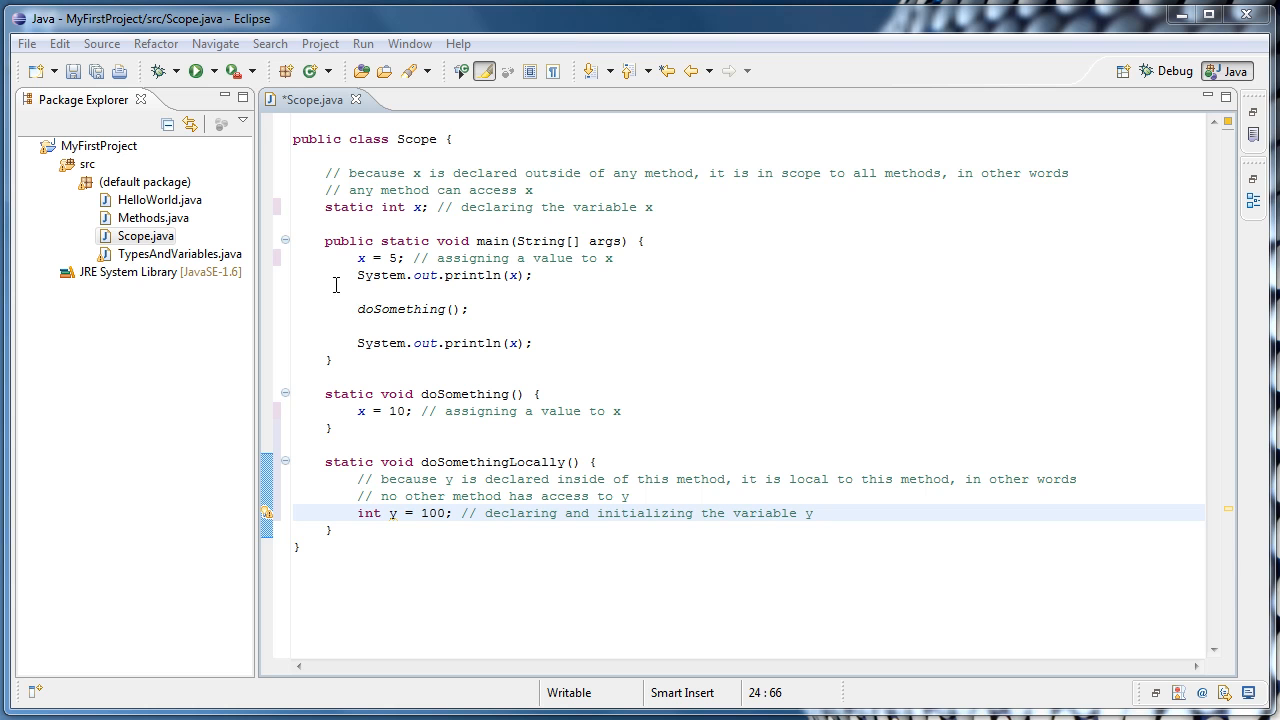
left_click(330, 206)
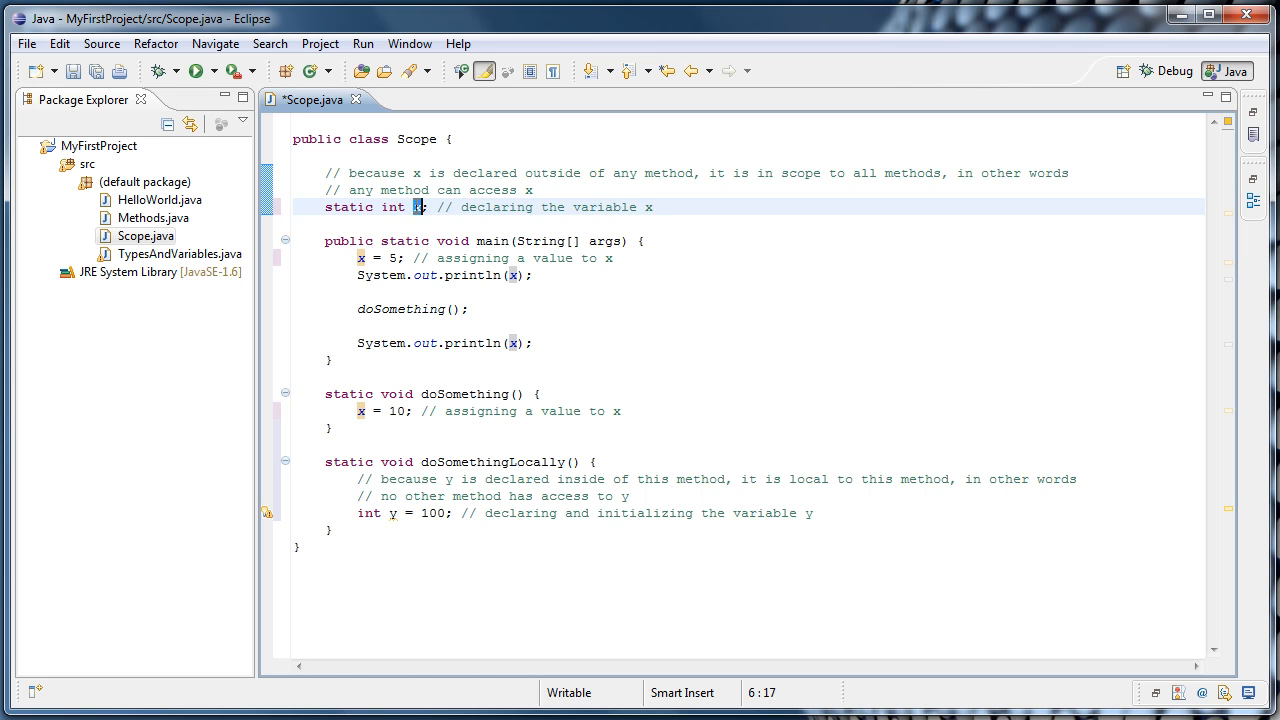
mouse_move(302, 158)
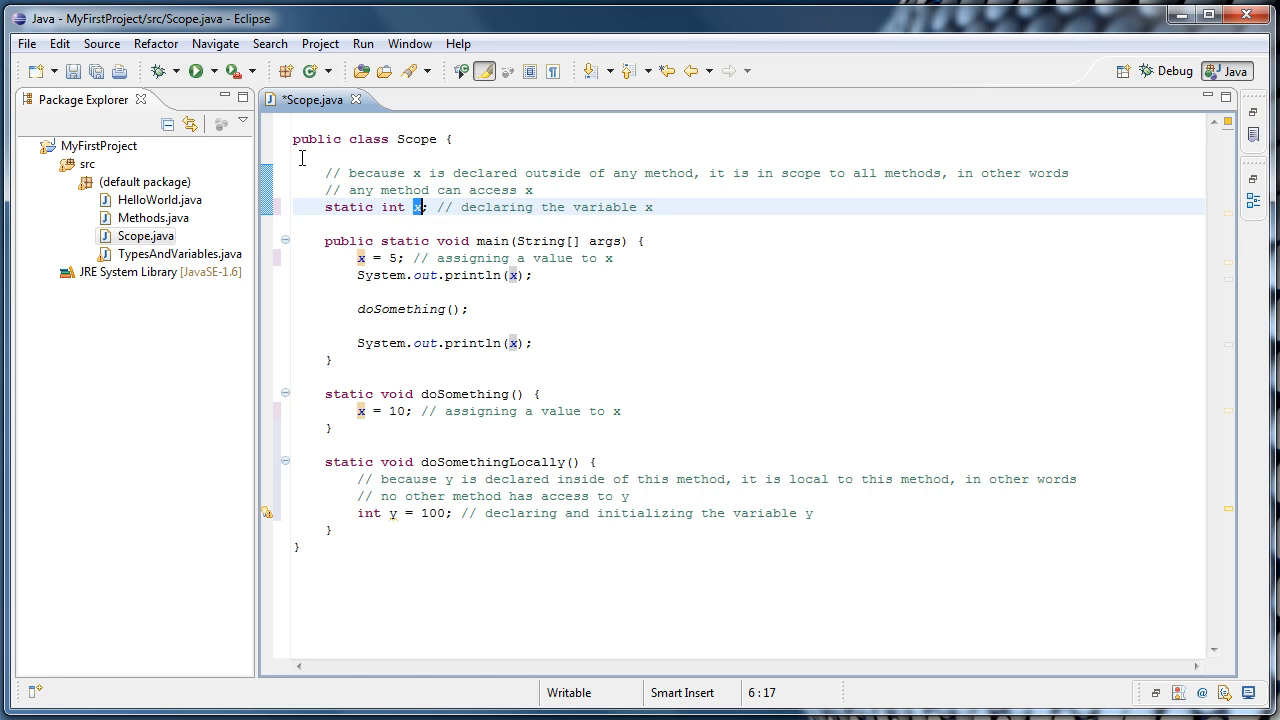
mouse_move(326, 206)
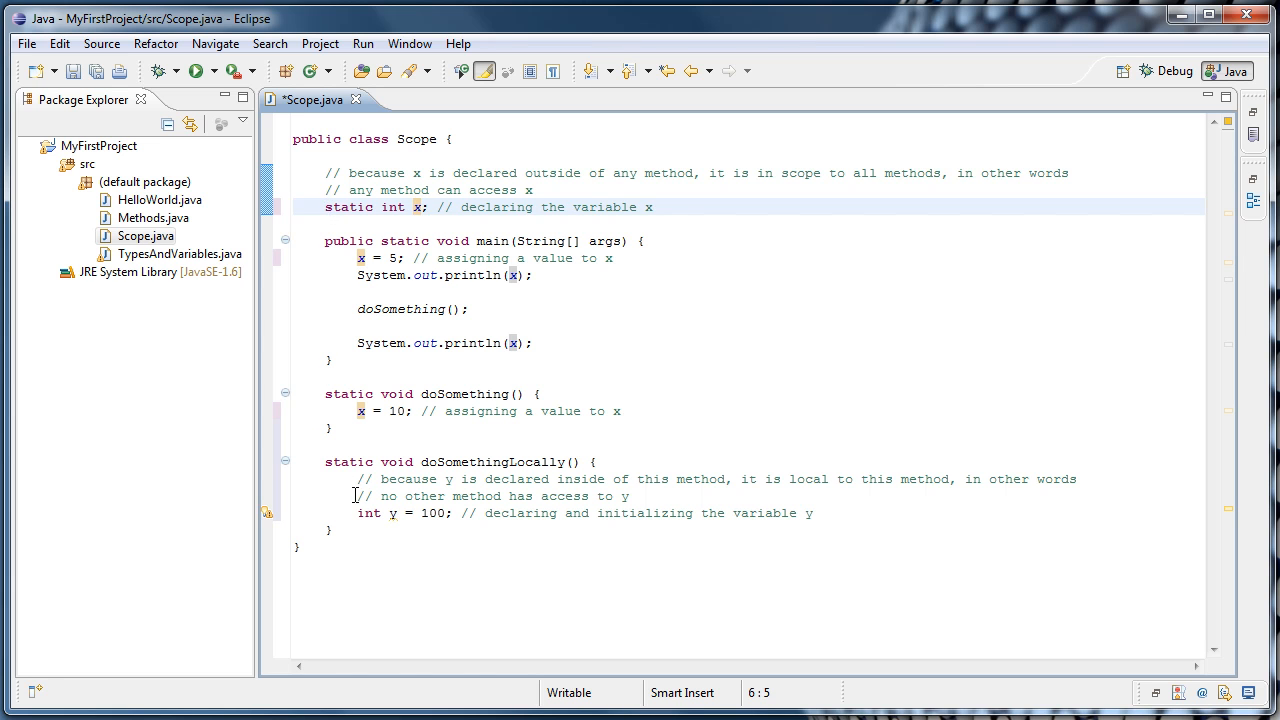
mouse_move(408, 512)
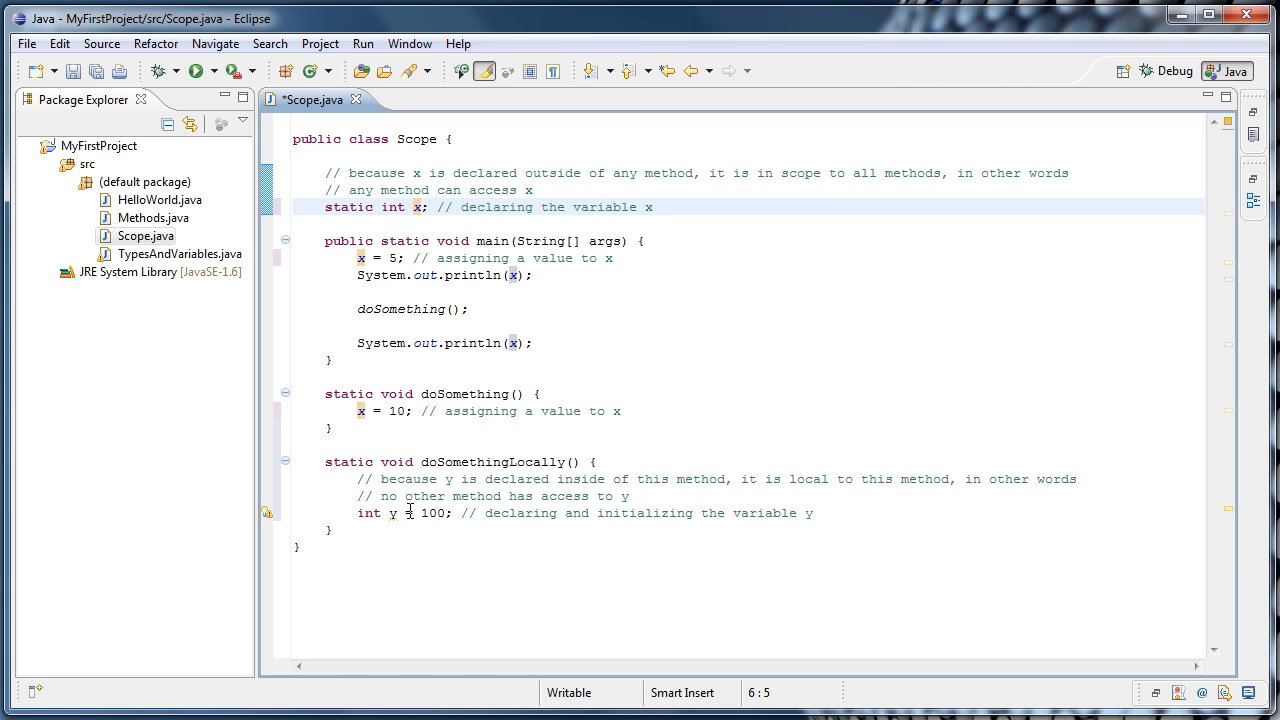